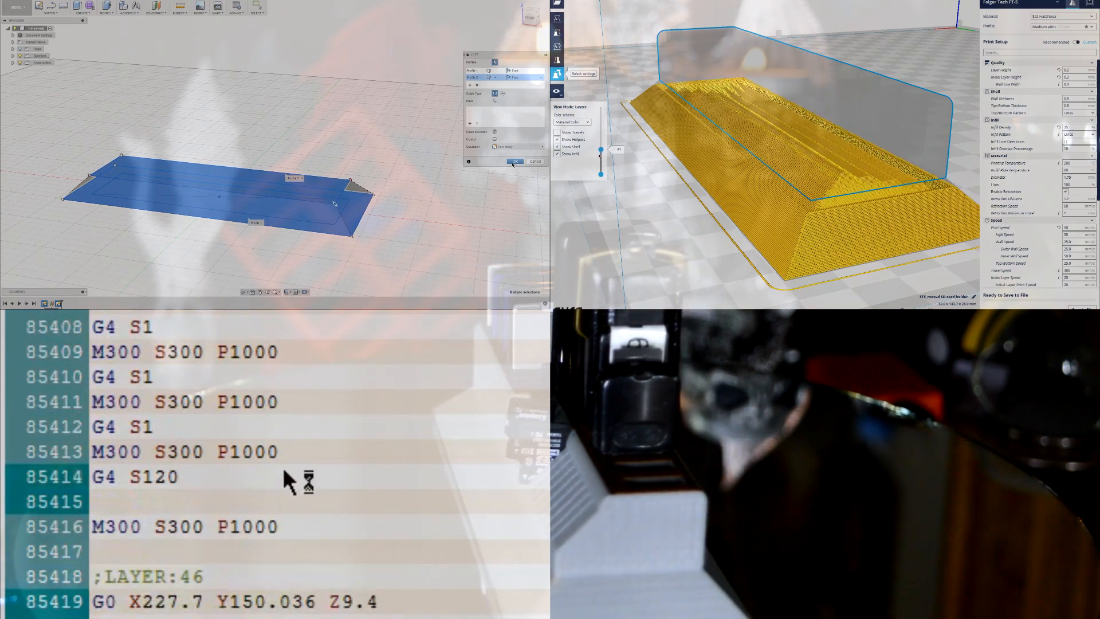
# Add a ';Beep before' comment on the line ahead of the beep after the 120-second dwell
pyautogui.write('Beep')
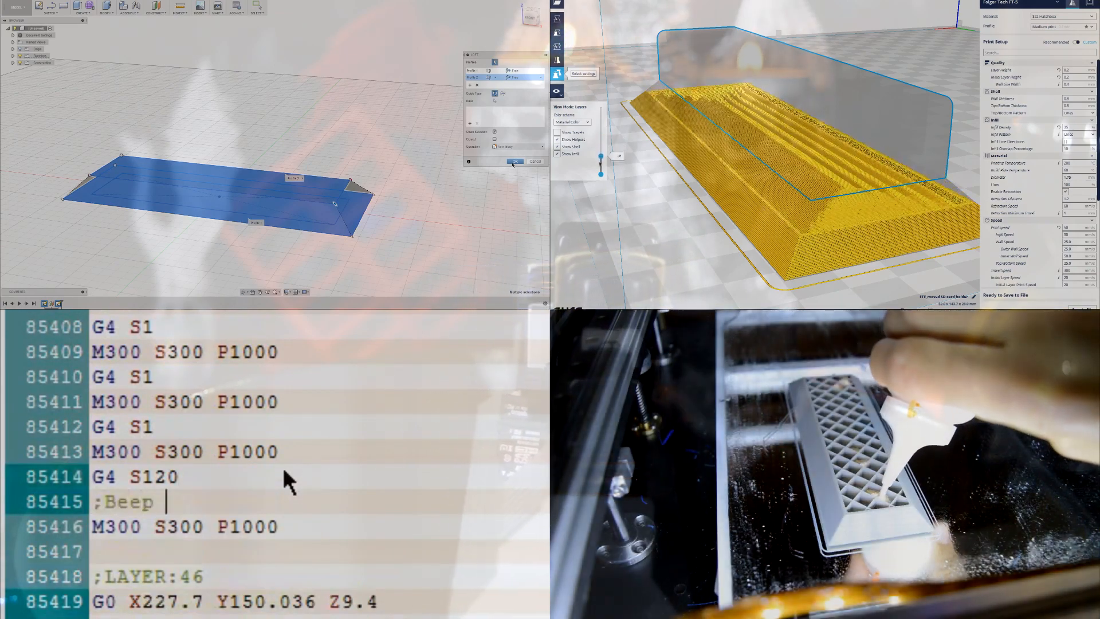
pyautogui.write('before')
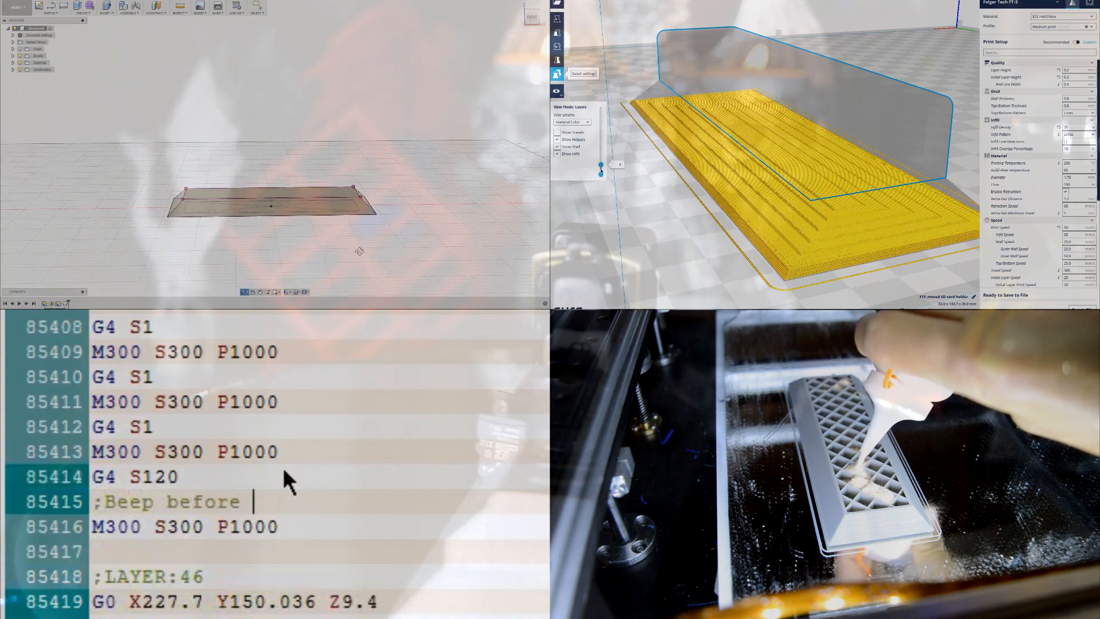
pyautogui.write('re')
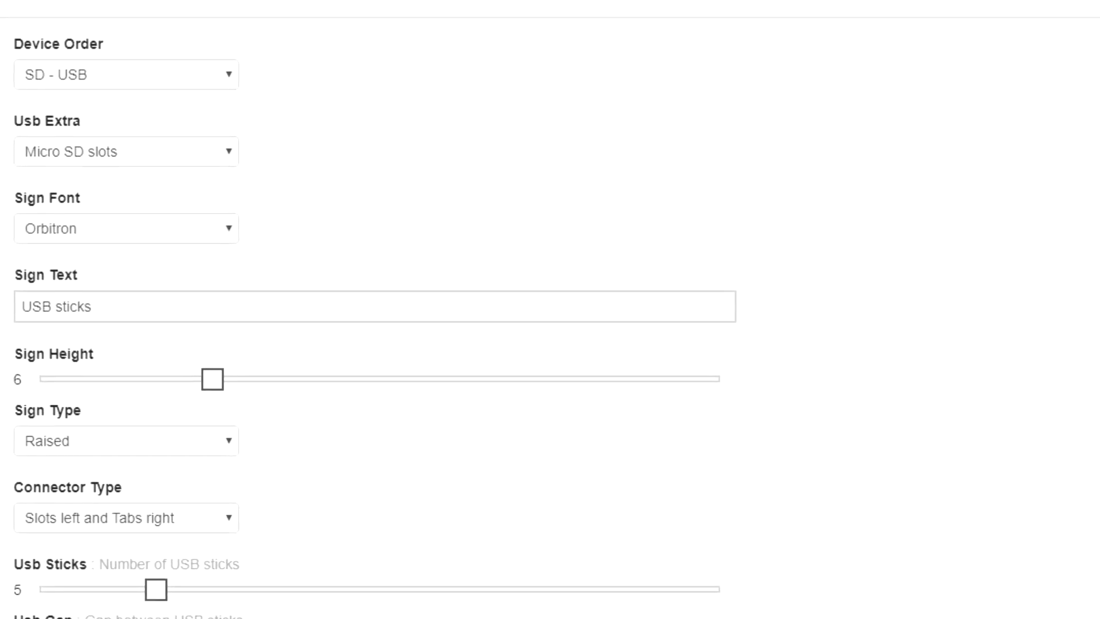
pyautogui.scroll(-3)
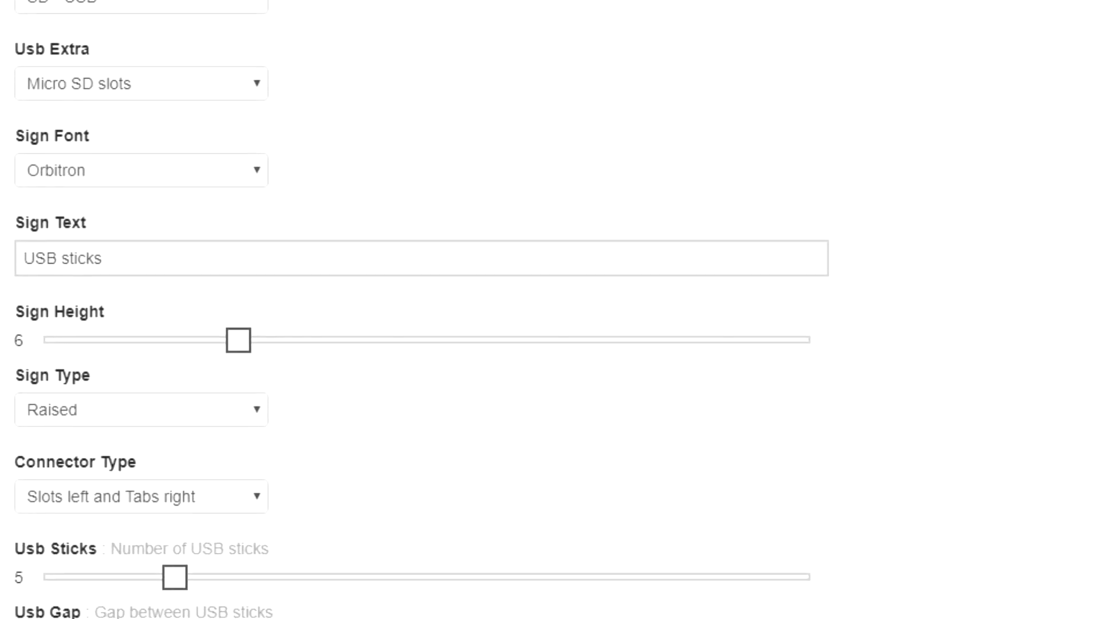
pyautogui.scroll(-3)
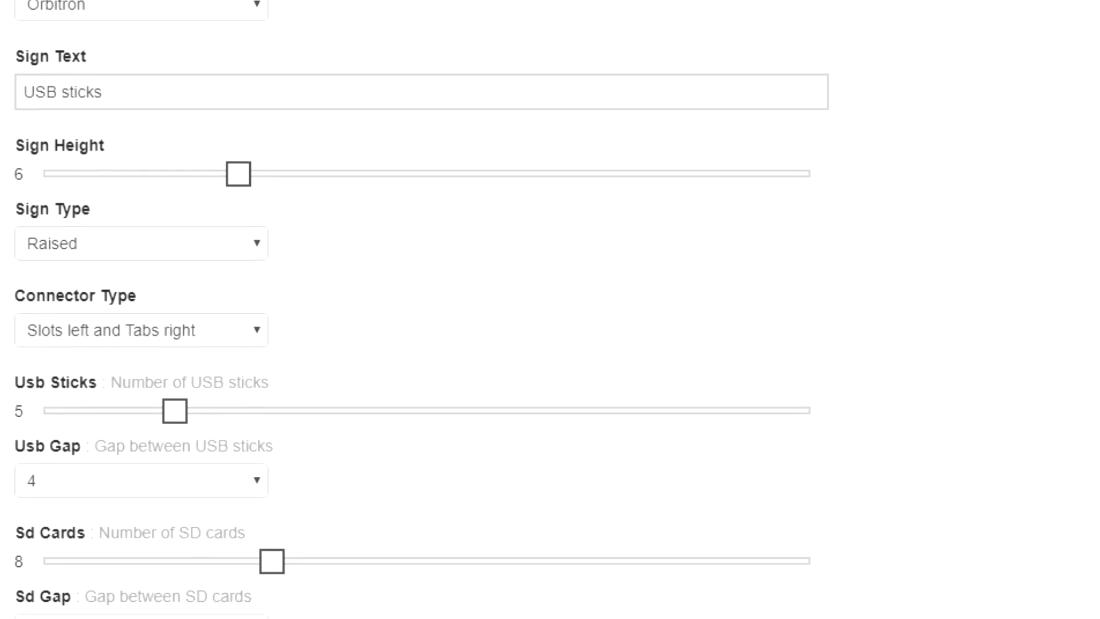
pyautogui.scroll(-3)
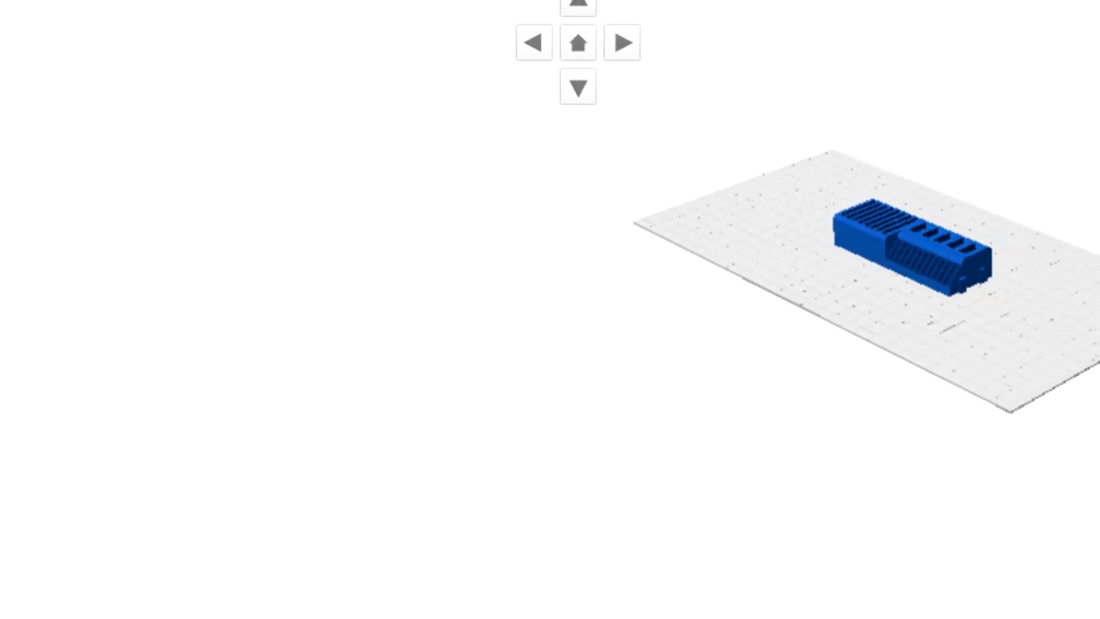
pyautogui.scroll(-3)
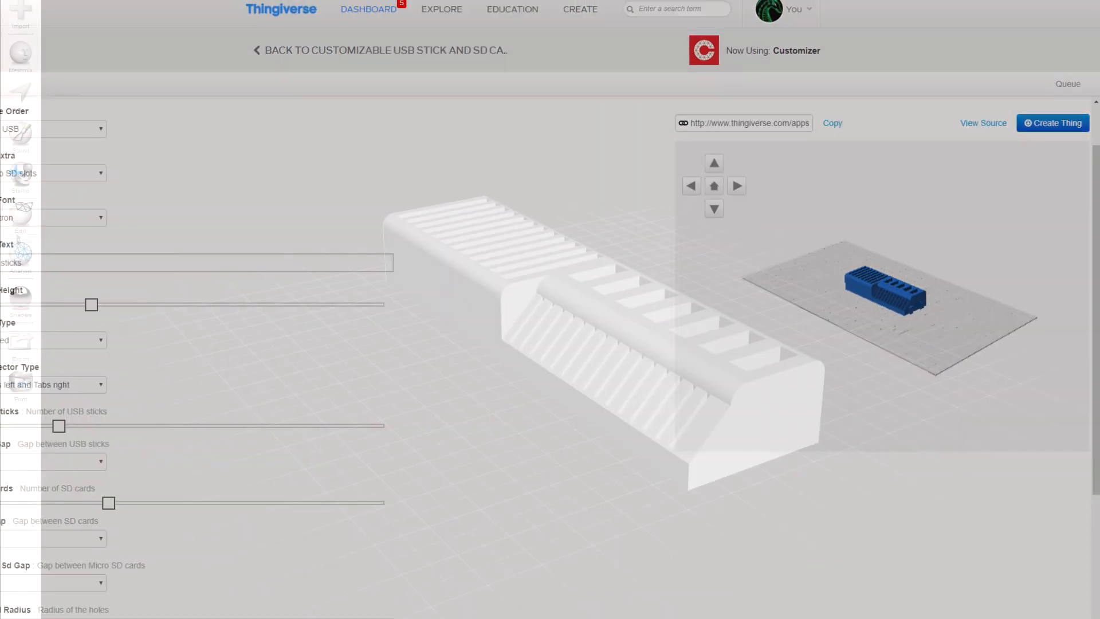
# Measure the holder's bottom edge with edge snapping, reading about 123.68 mm
pyautogui.click(21, 258)
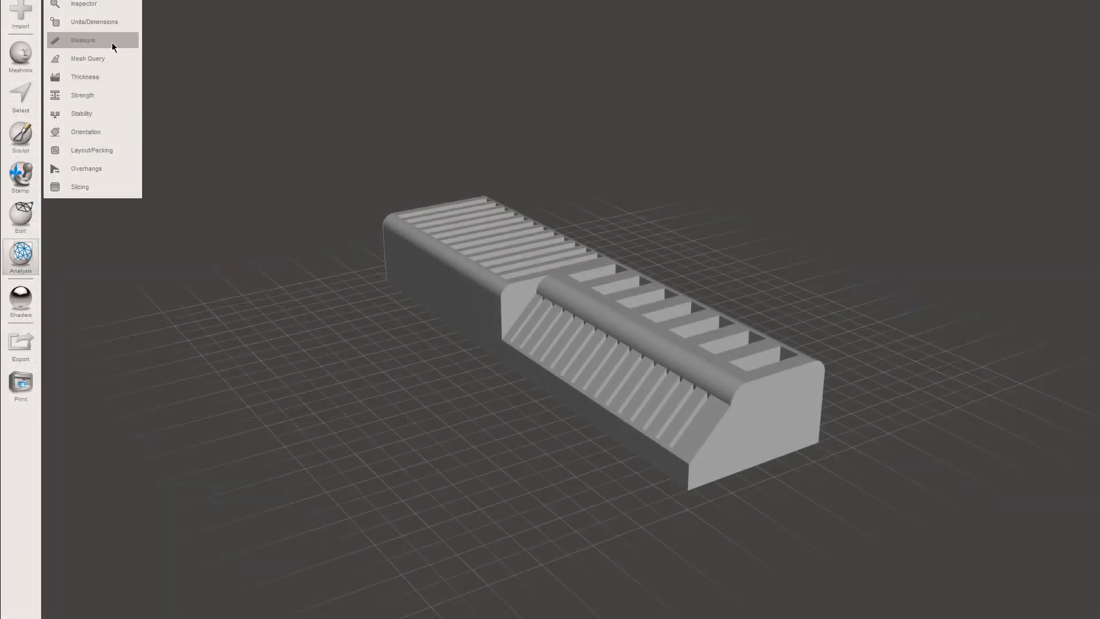
pyautogui.click(83, 40)
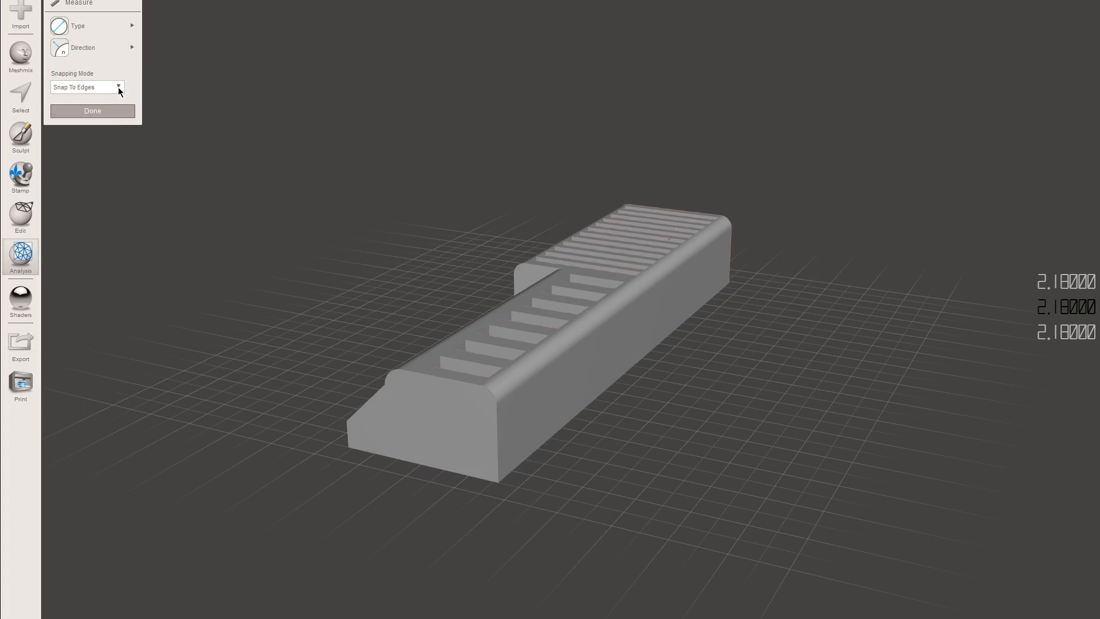
pyautogui.click(500, 468)
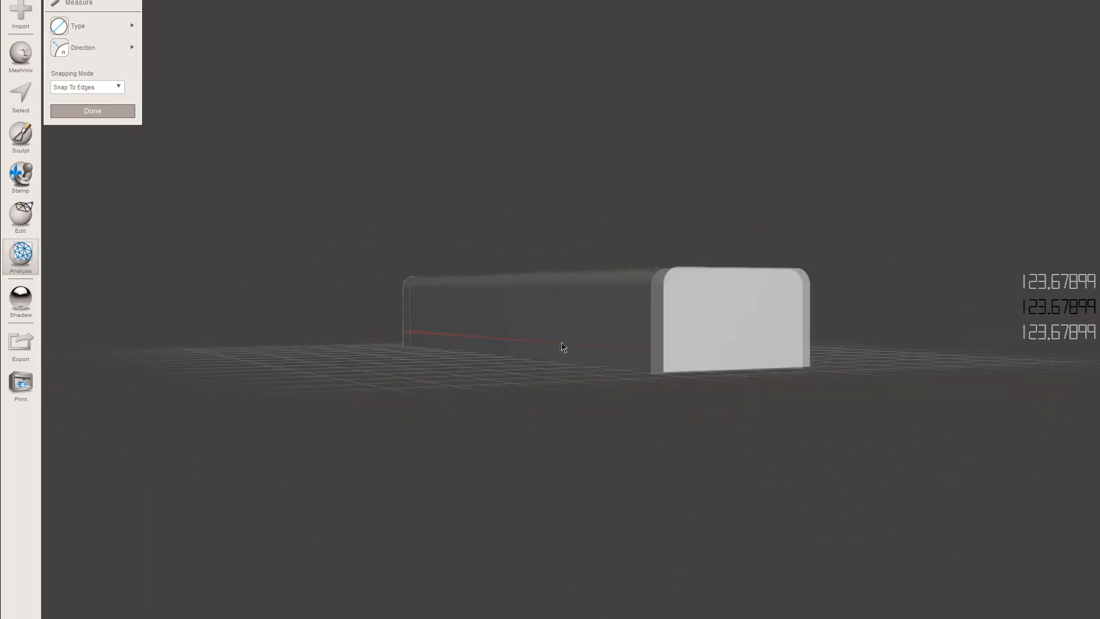
pyautogui.moveTo(565, 347); pyautogui.dragTo(731, 364)
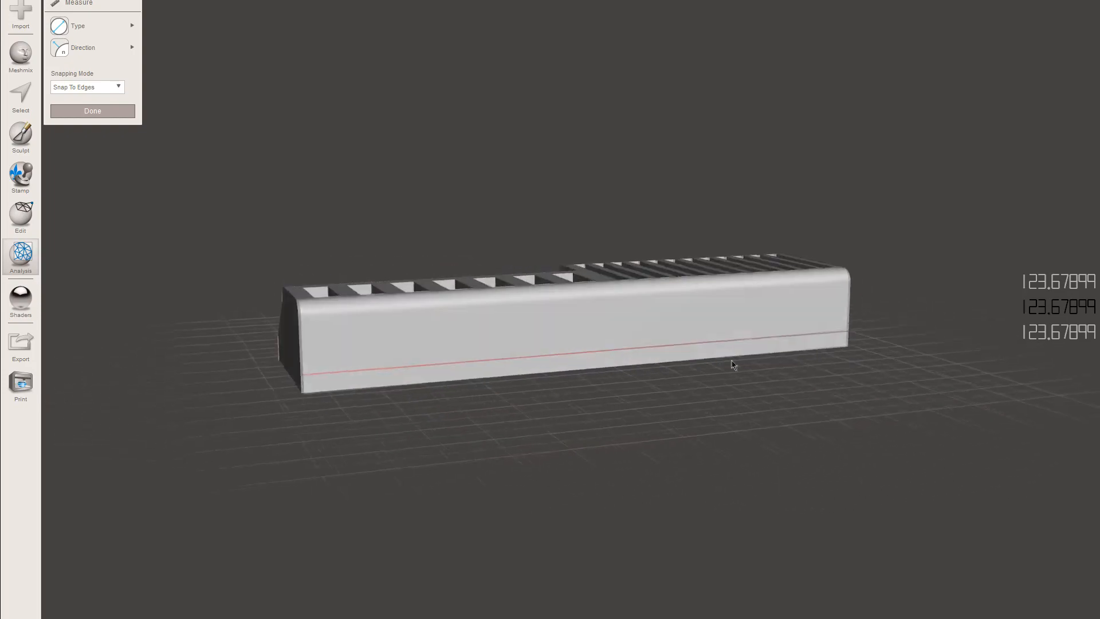
pyautogui.moveTo(732, 364); pyautogui.dragTo(695, 382)
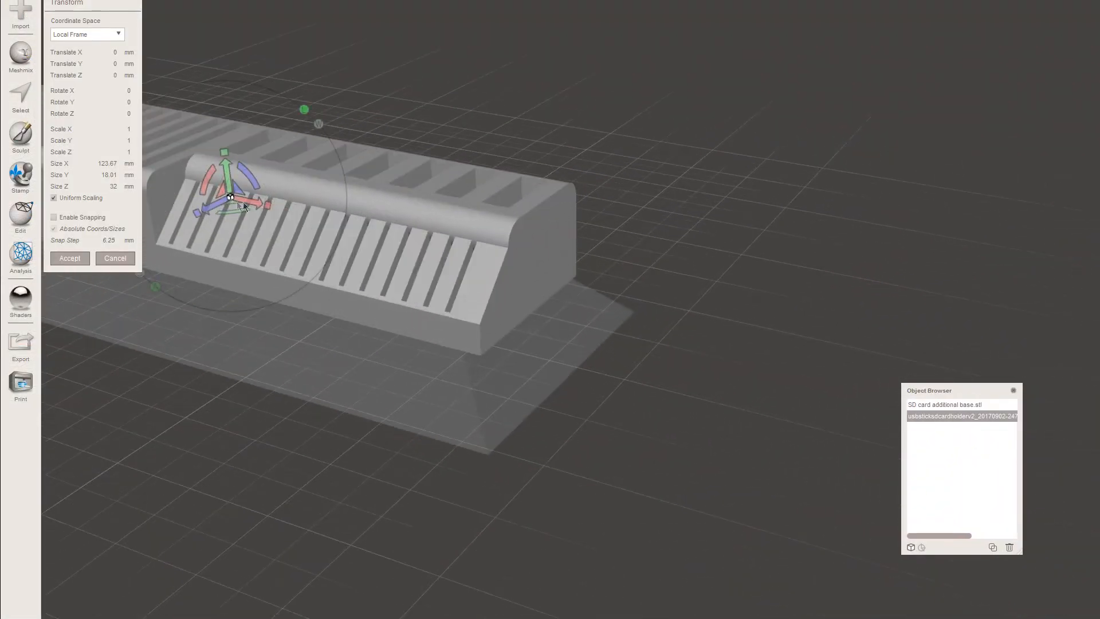
# Slide the holder about 3.5 mm along X to align it on the base and accept
pyautogui.moveTo(263, 205); pyautogui.dragTo(235, 204)
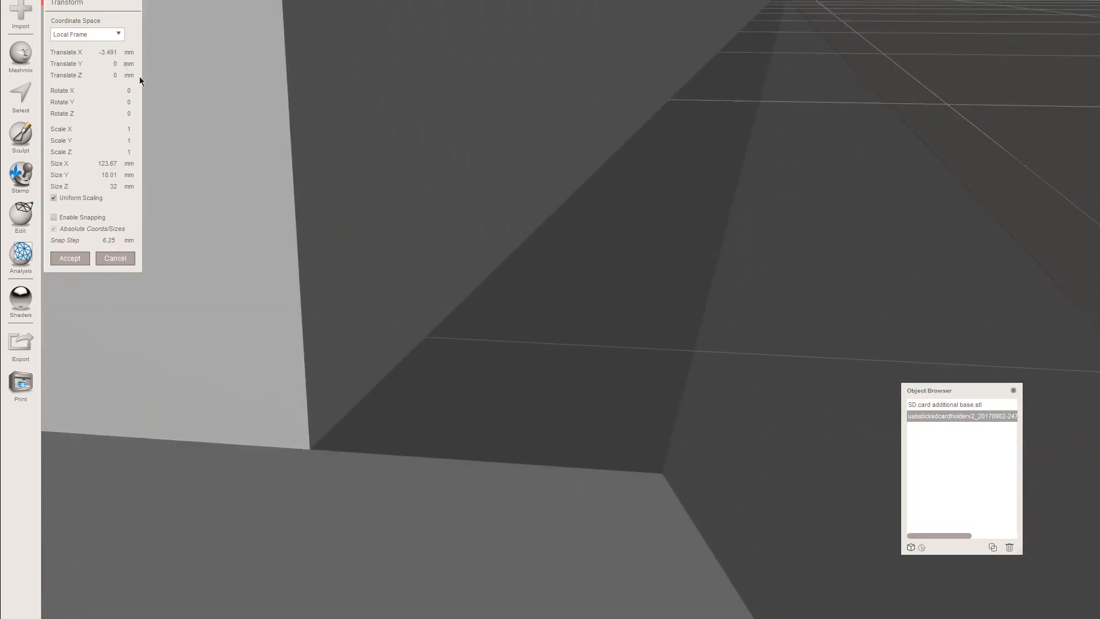
pyautogui.click(104, 51)
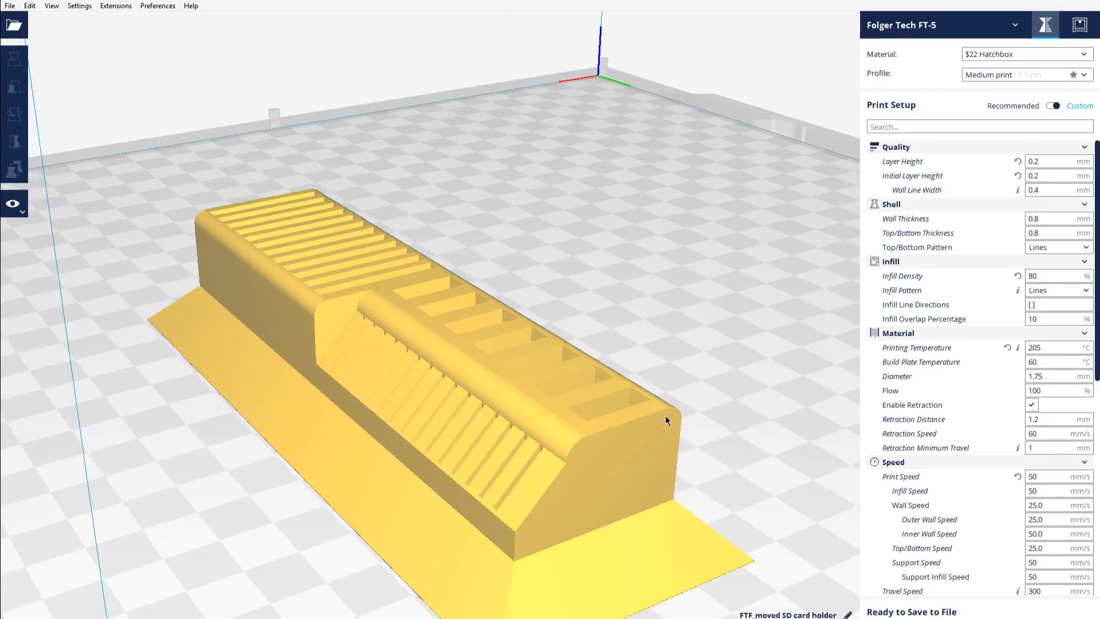
# Reset all model positions and group the holder and base into one model
pyautogui.rightClick(666, 420)
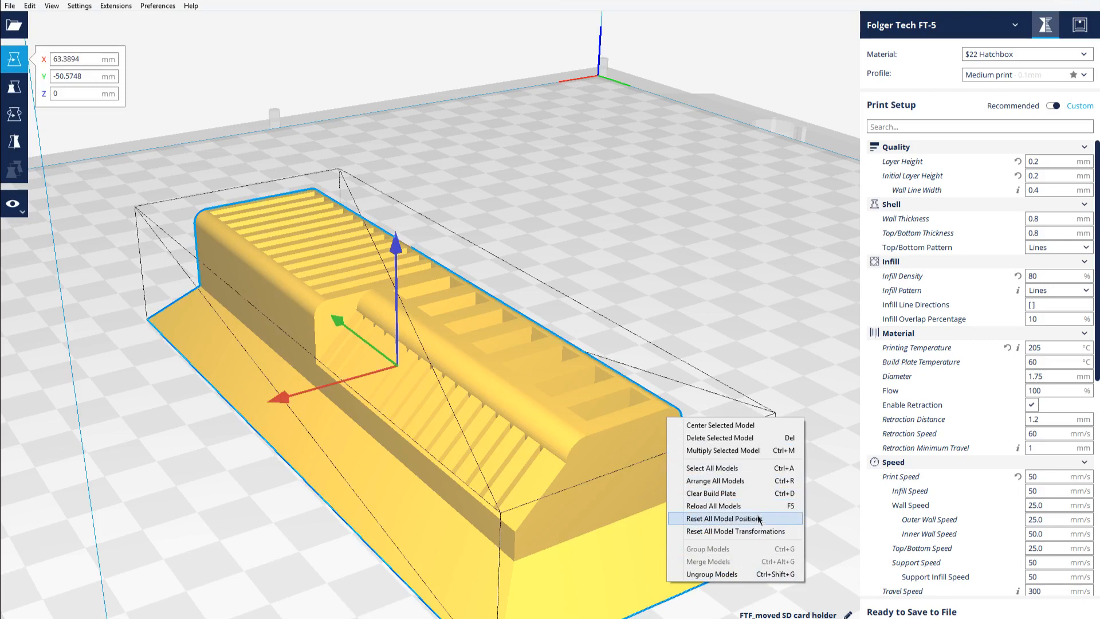
pyautogui.click(723, 518)
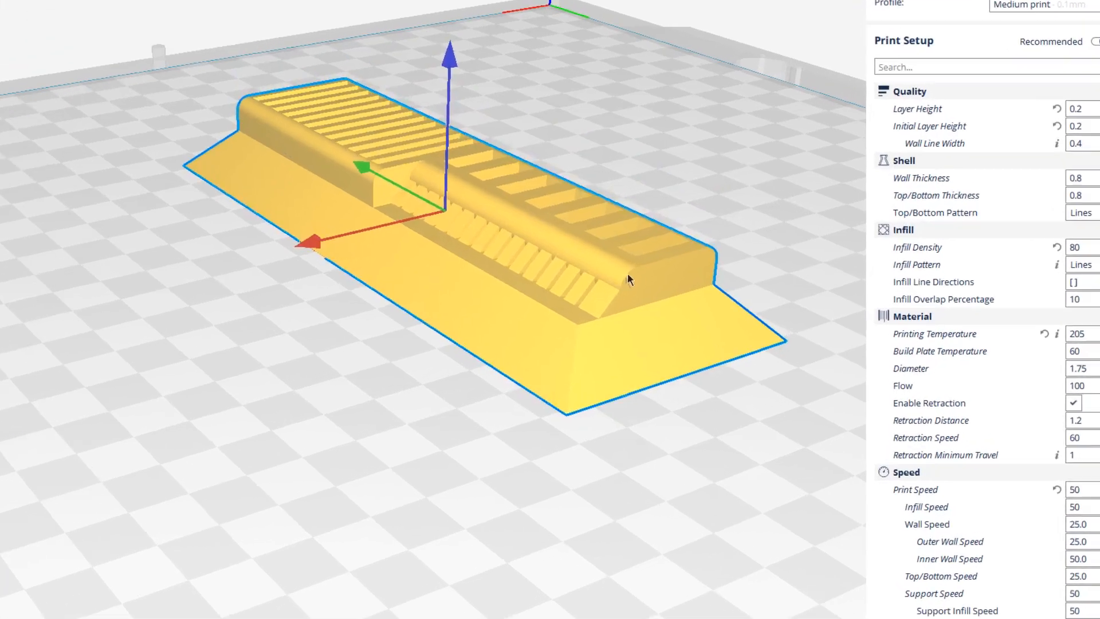
pyautogui.rightClick(628, 280)
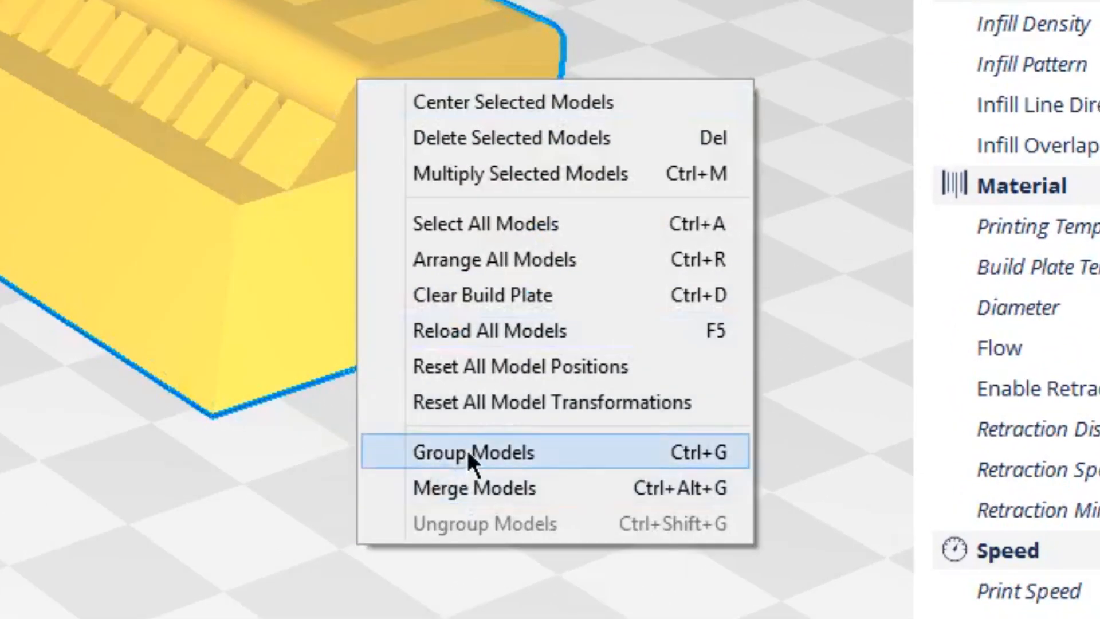
pyautogui.click(473, 451)
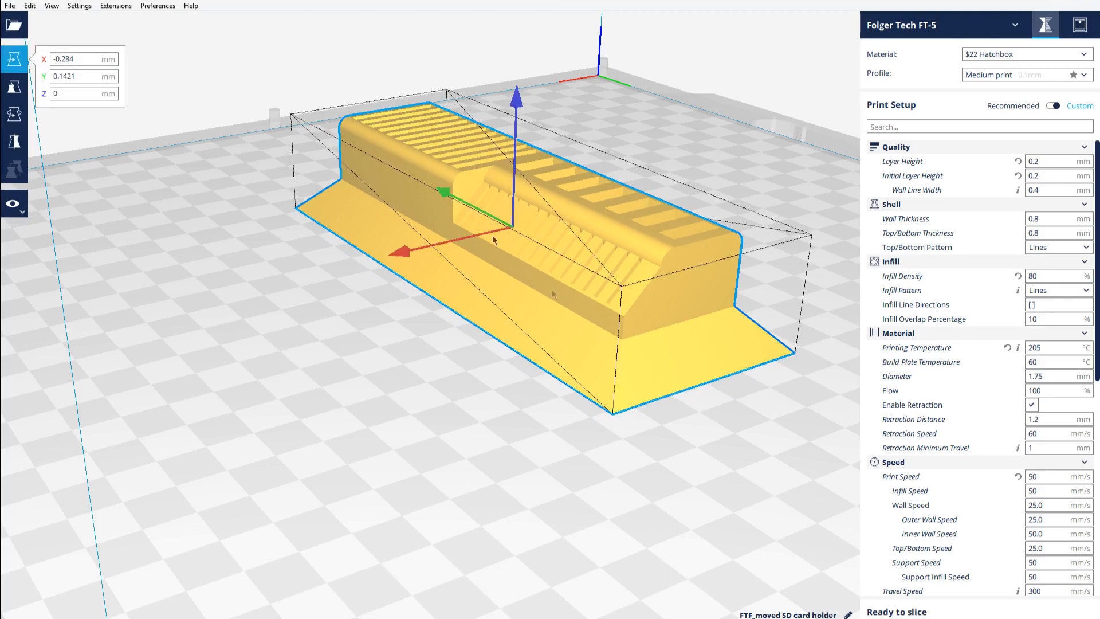
# Browse the Preferences and Settings menus toward setting visibility options
pyautogui.click(157, 5)
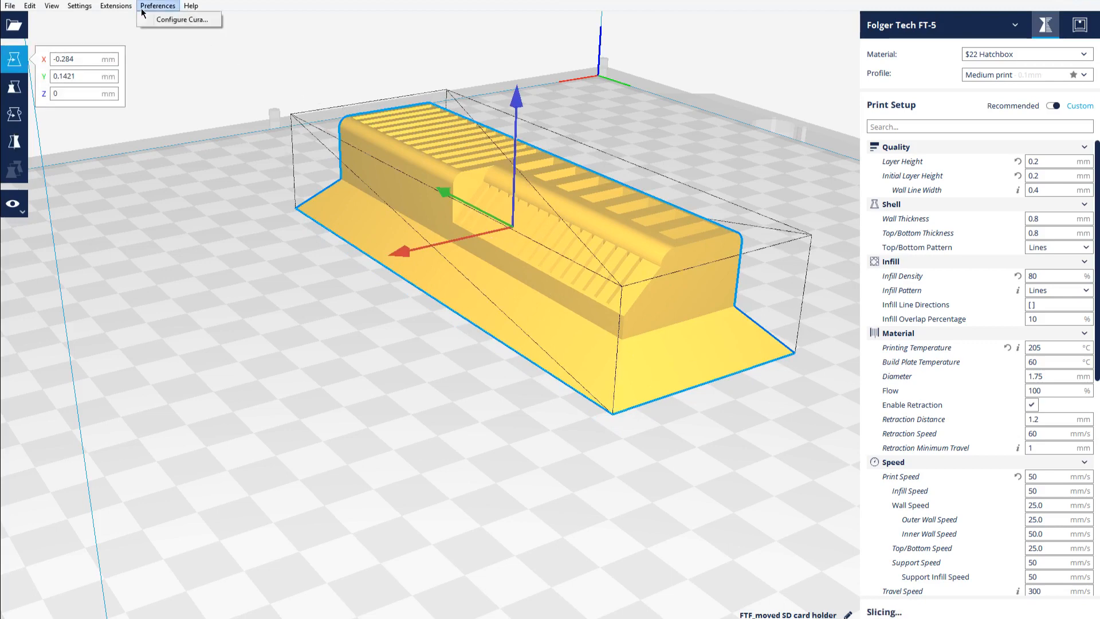
pyautogui.click(79, 6)
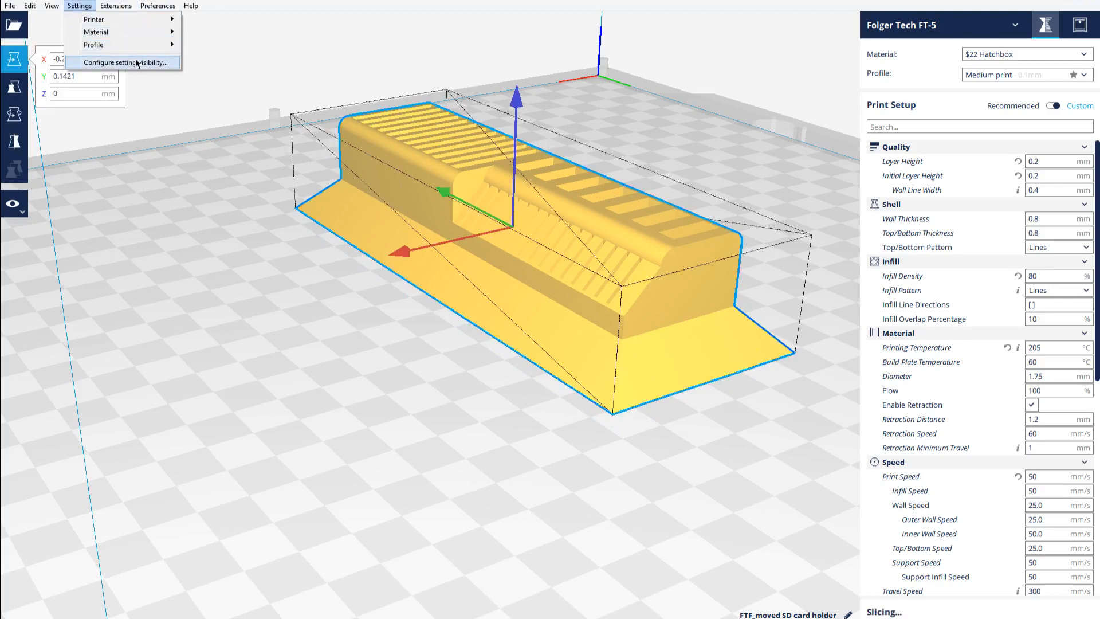
pyautogui.click(157, 5)
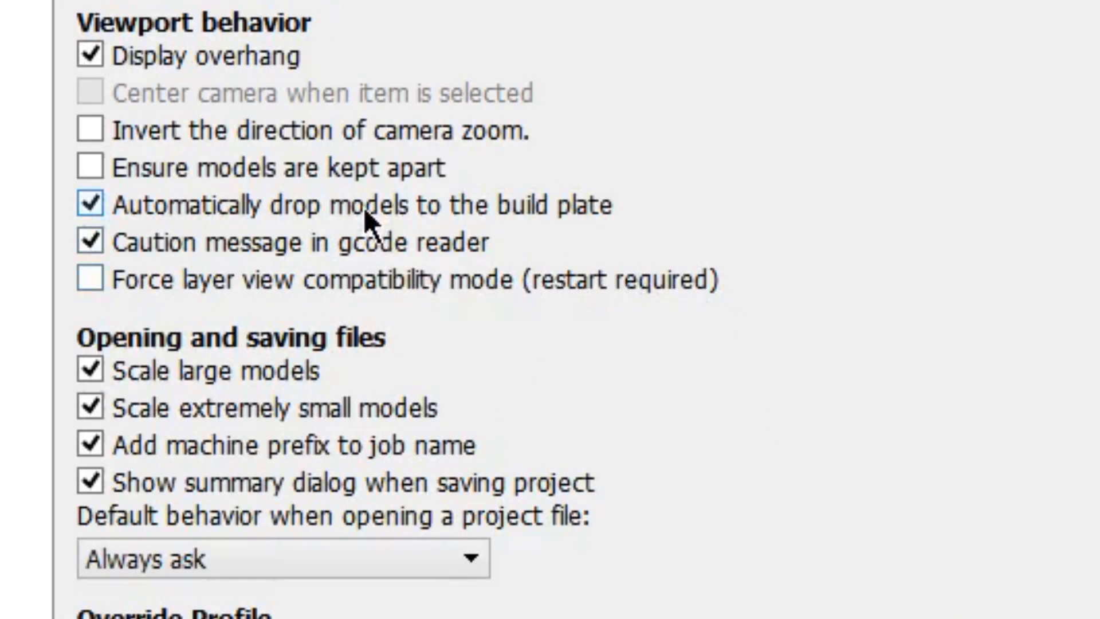
# Turn off 'Automatically drop models to the build plate' in General preferences
pyautogui.click(90, 205)
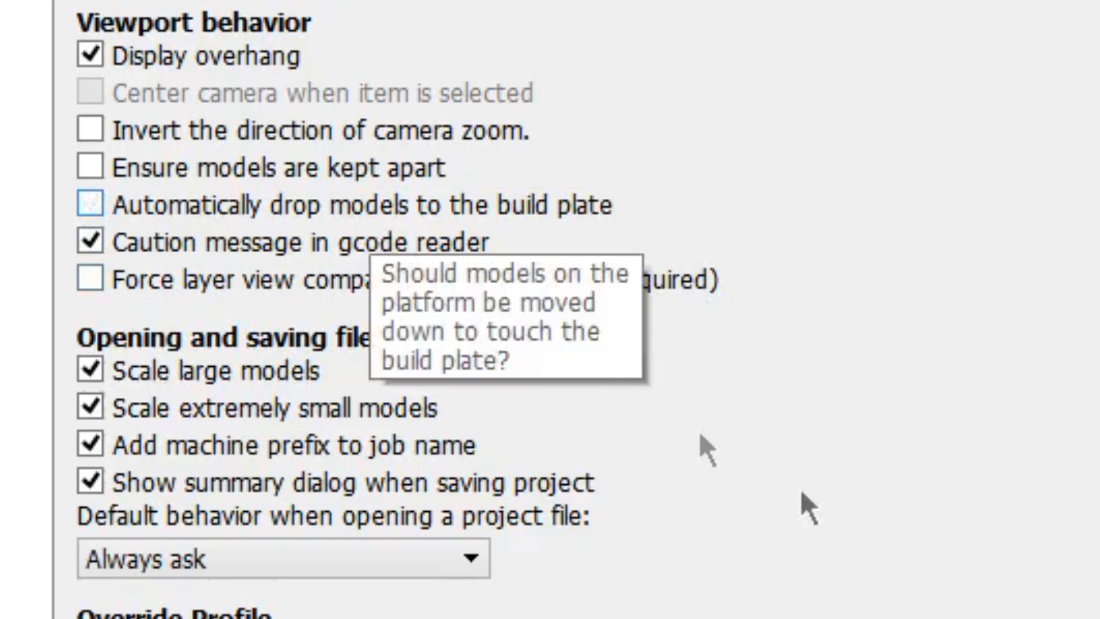
pyautogui.moveTo(805, 506)
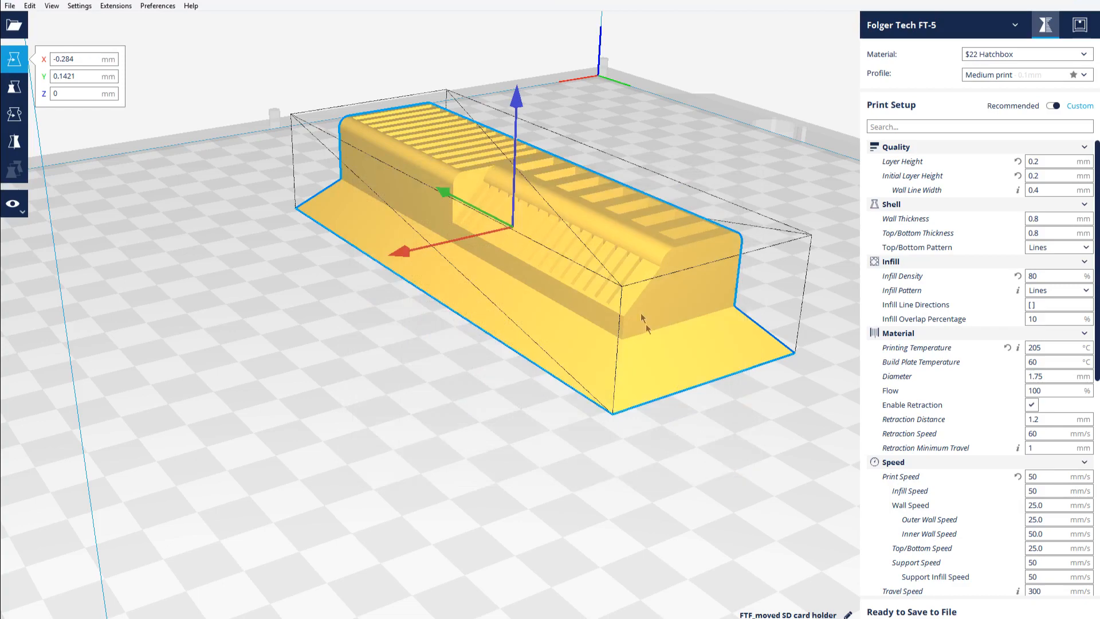
# Ungroup the model so the holder and base tray are separate objects
pyautogui.rightClick(645, 323)
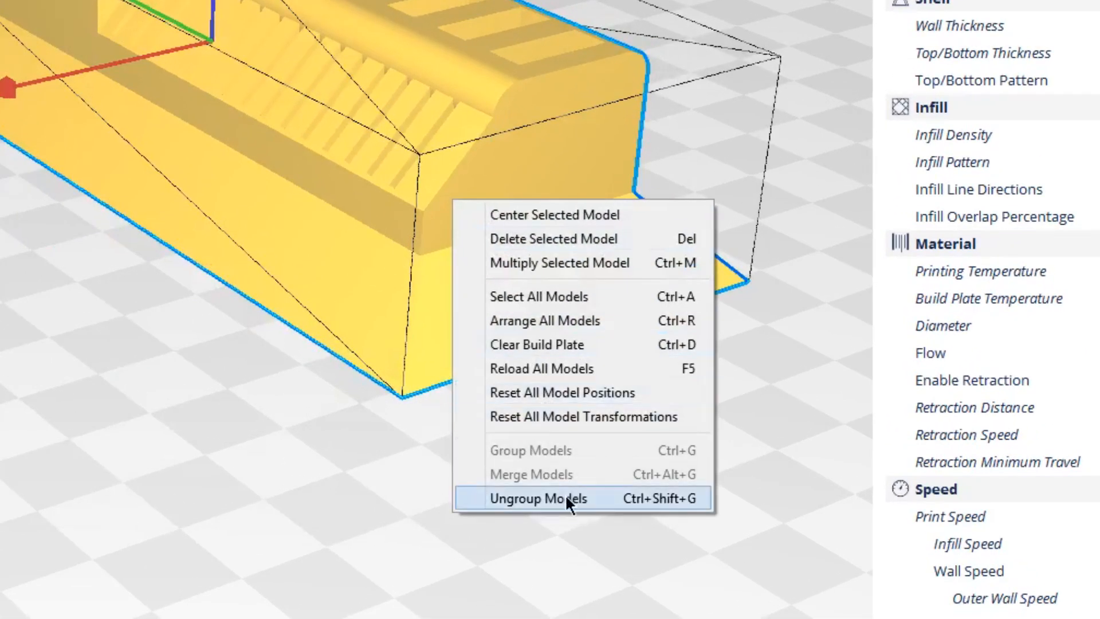
pyautogui.click(538, 498)
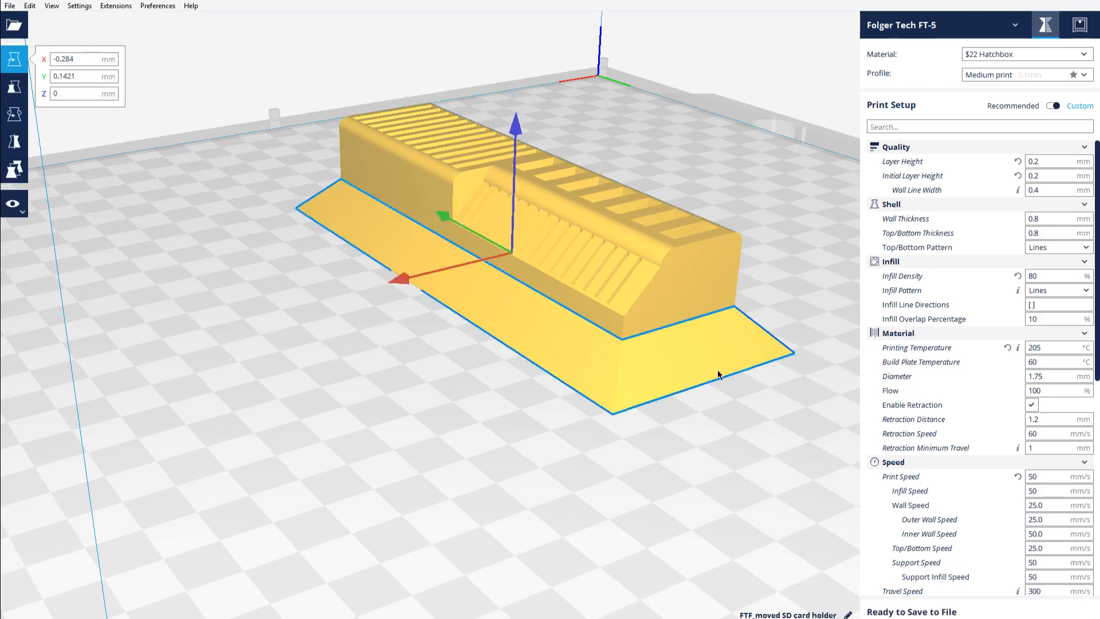
pyautogui.moveTo(710, 296)
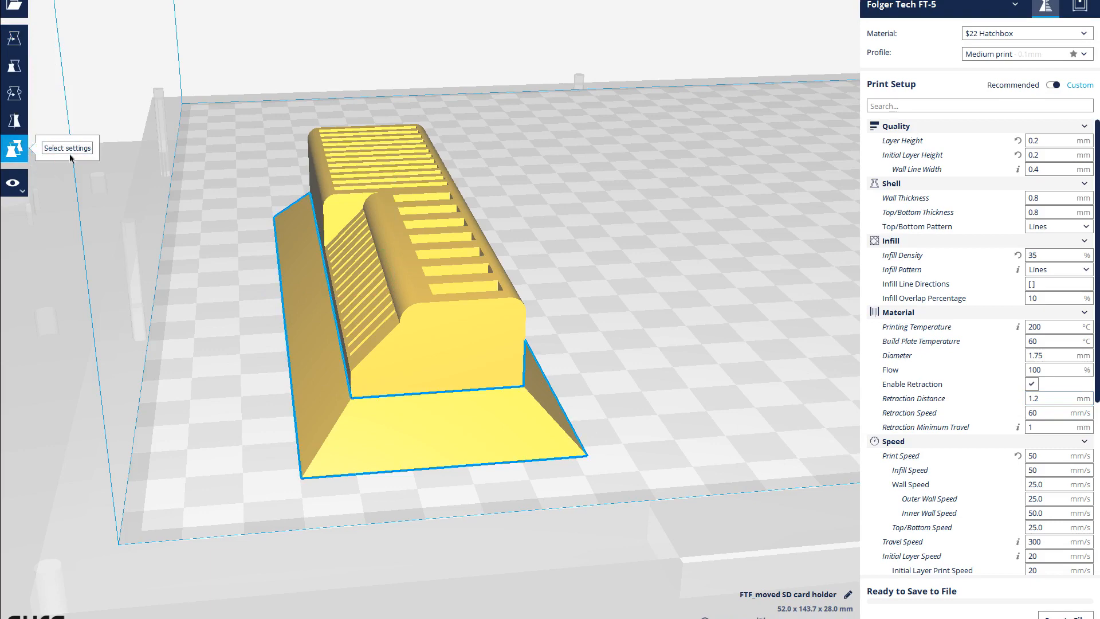
# Give the base tray a per-model 10% infill with Grid pattern after trying Concentric
pyautogui.click(14, 149)
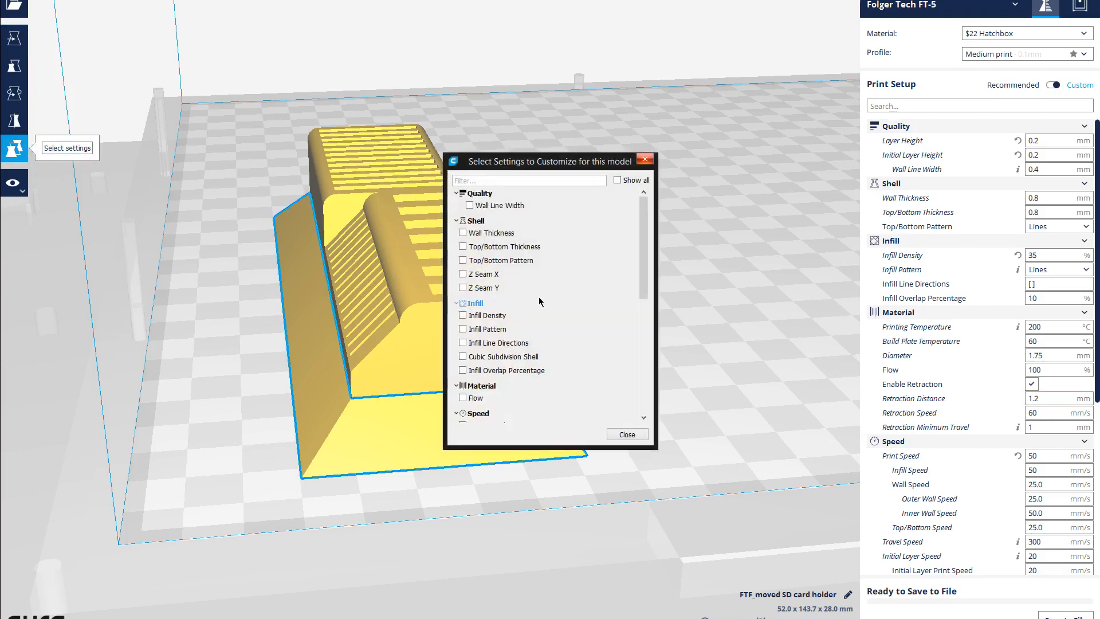
pyautogui.scroll(-3)
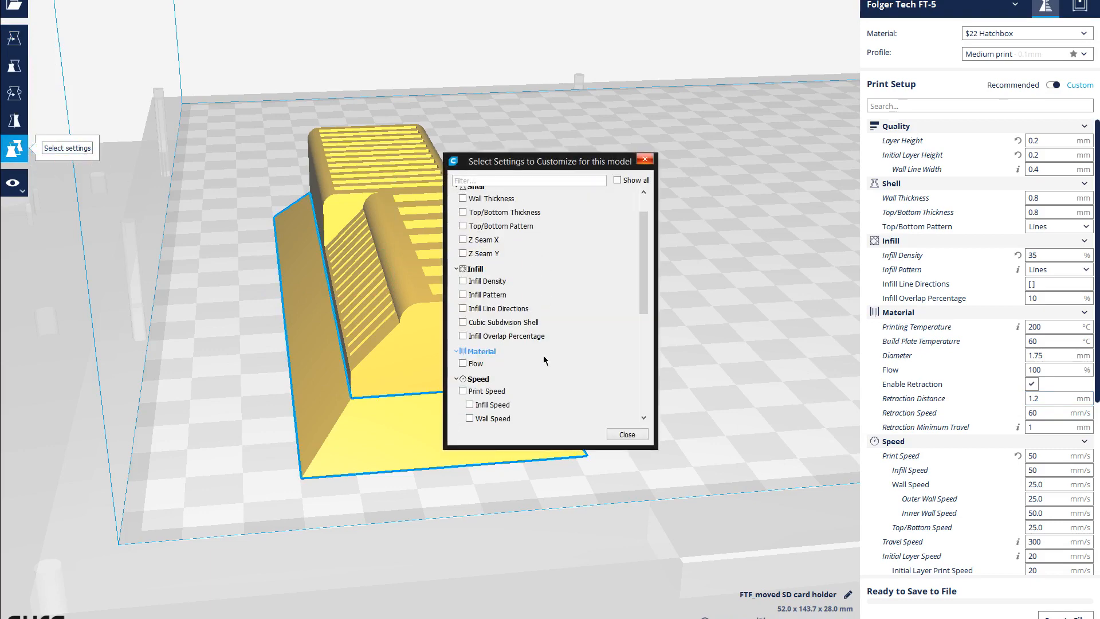
pyautogui.scroll(-3)
pyautogui.write('1')
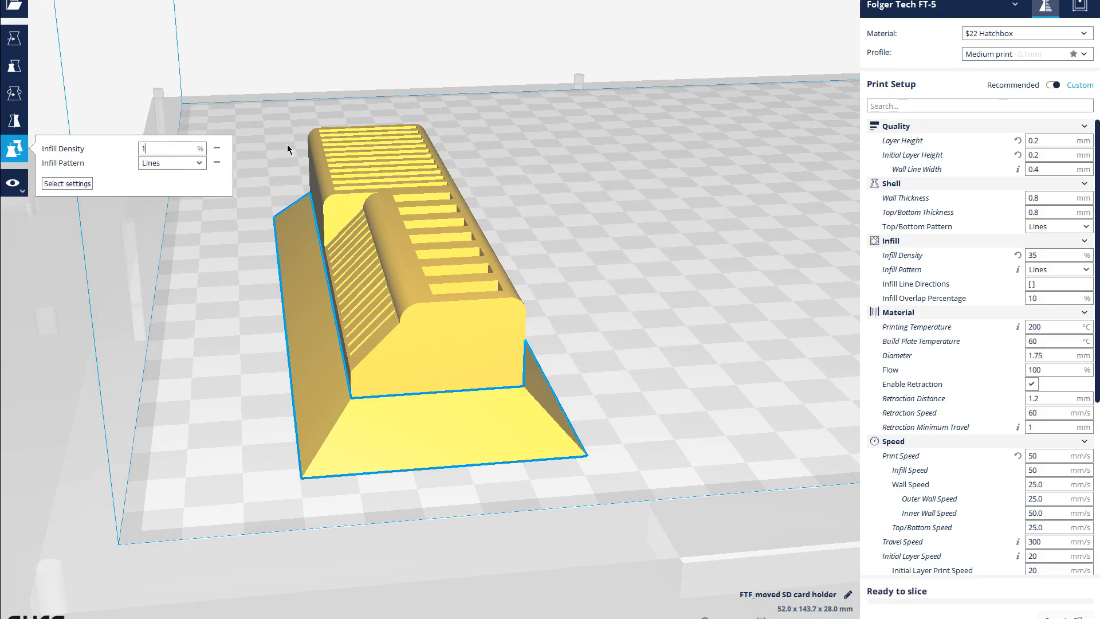
pyautogui.click(171, 161)
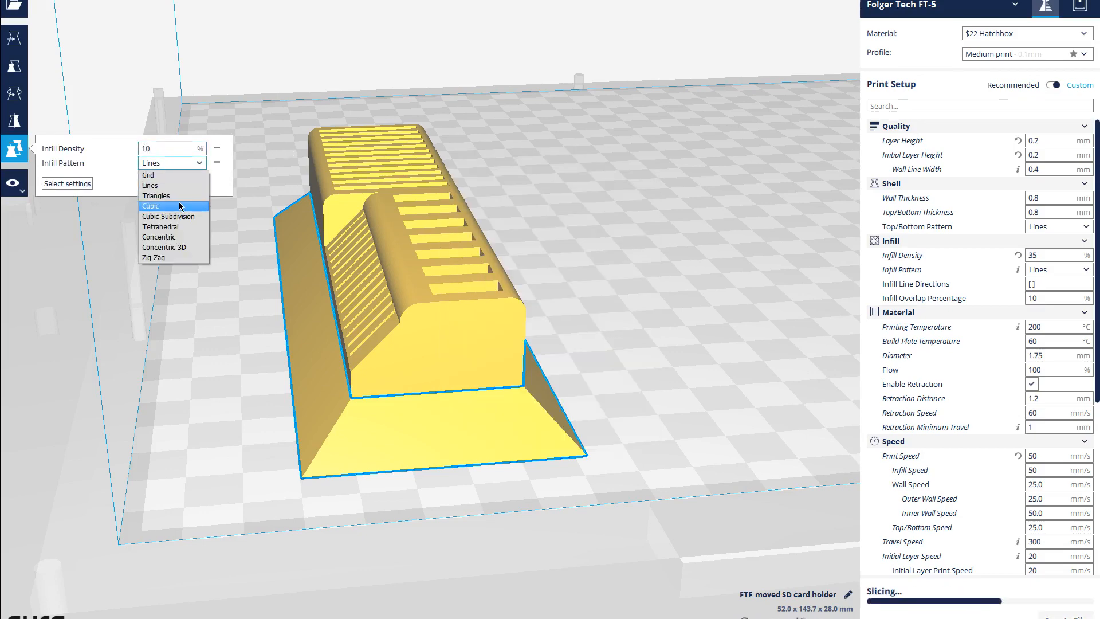
pyautogui.moveTo(158, 236)
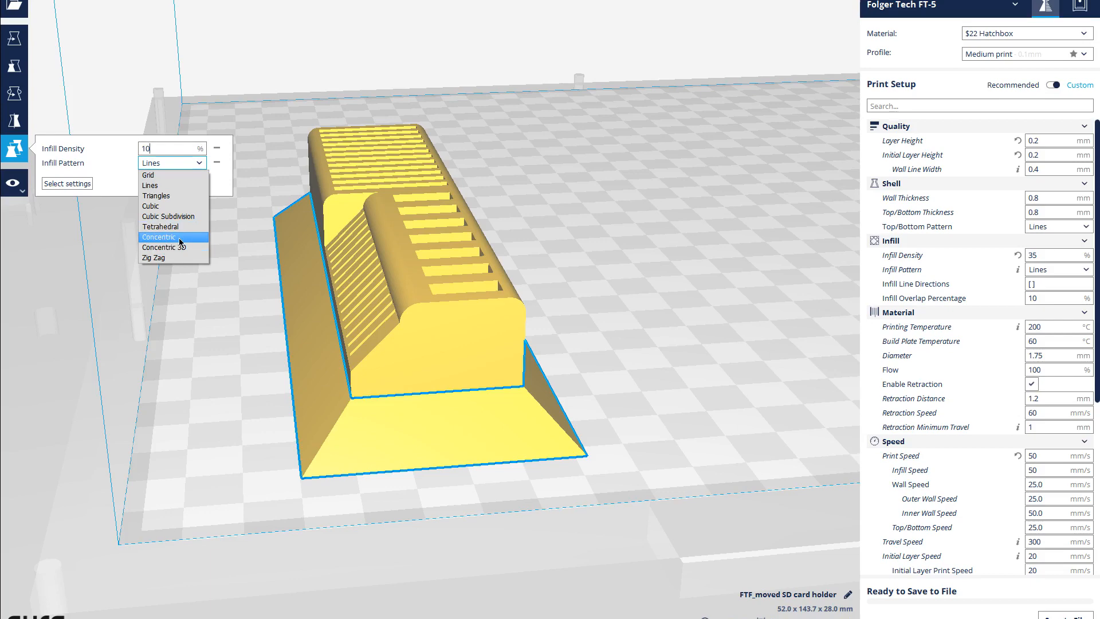
pyautogui.click(159, 236)
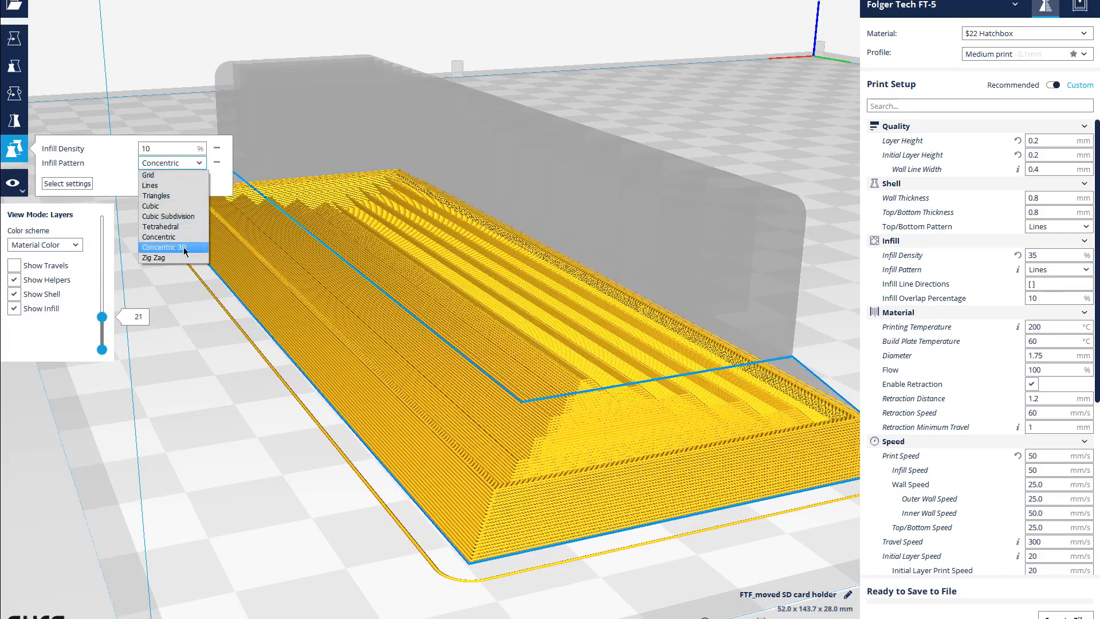
pyautogui.moveTo(166, 217)
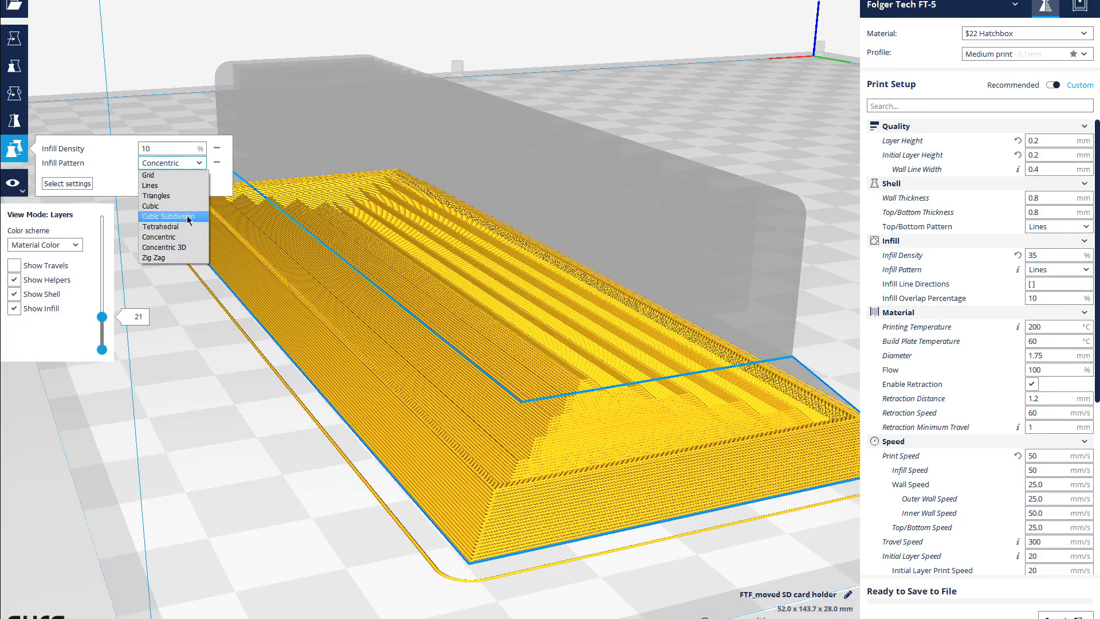
pyautogui.moveTo(173, 188)
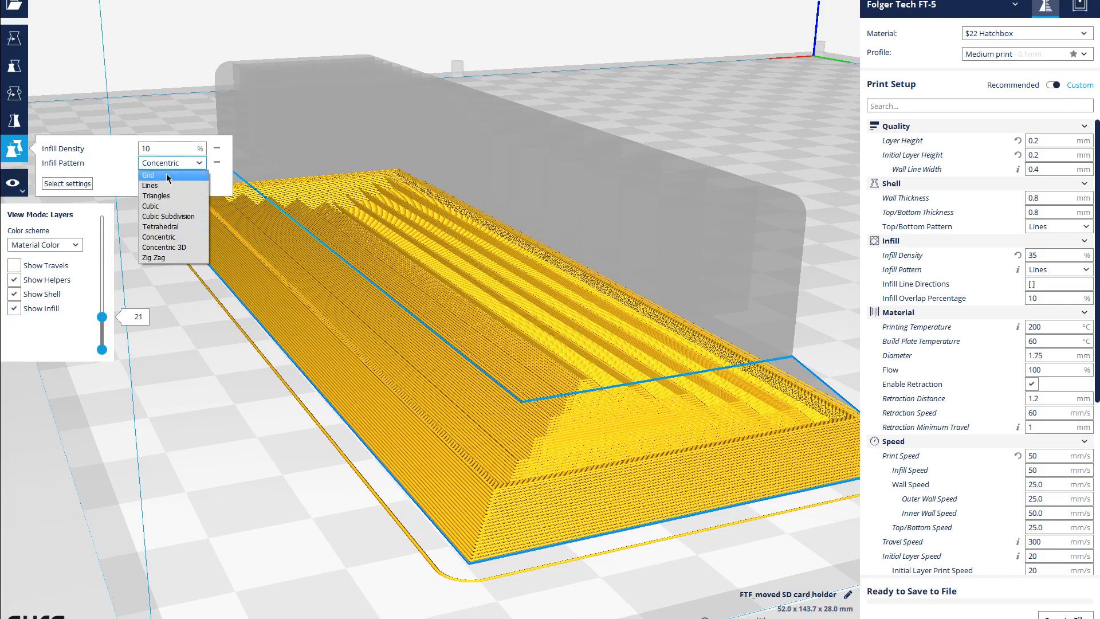
pyautogui.click(149, 186)
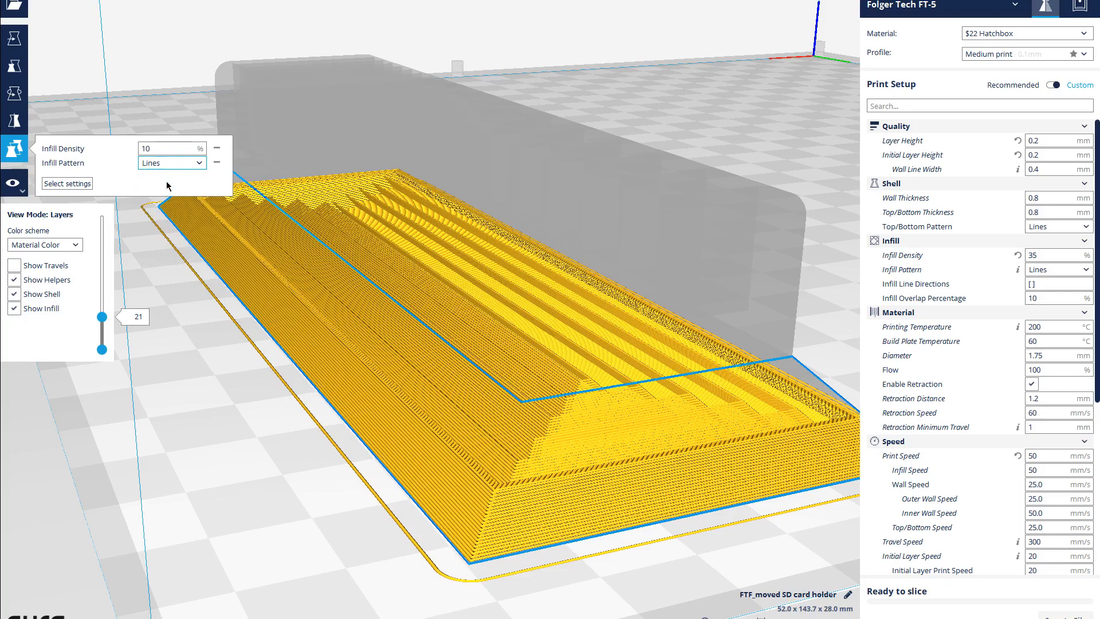
pyautogui.click(171, 161)
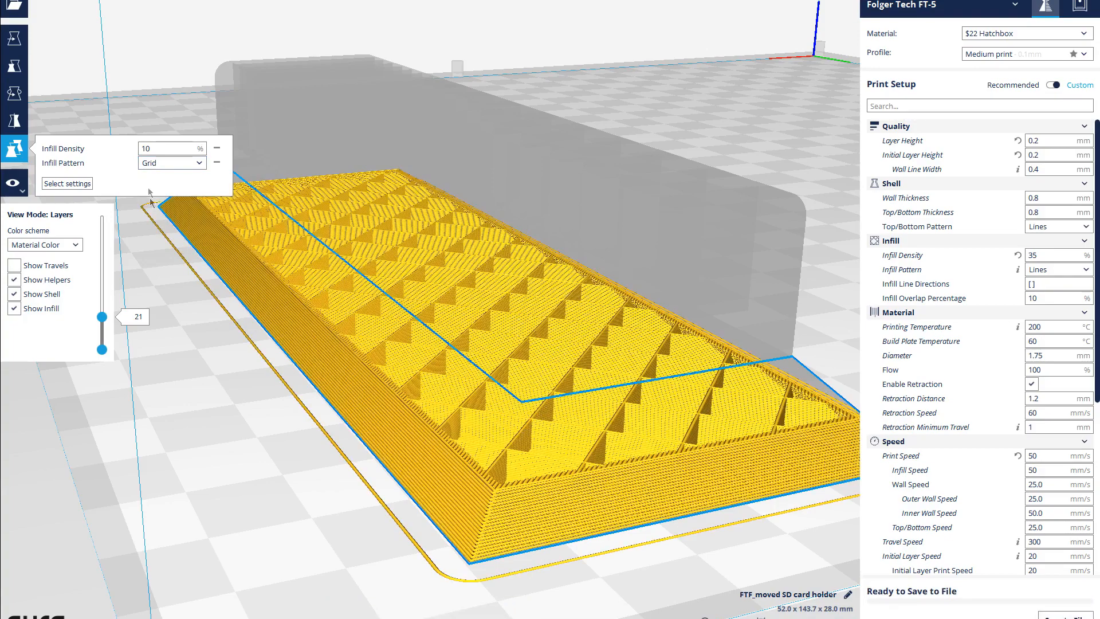
# Scrub the layer slider through the sliced holder up to its top layer 140
pyautogui.moveTo(102, 316); pyautogui.dragTo(102, 337)
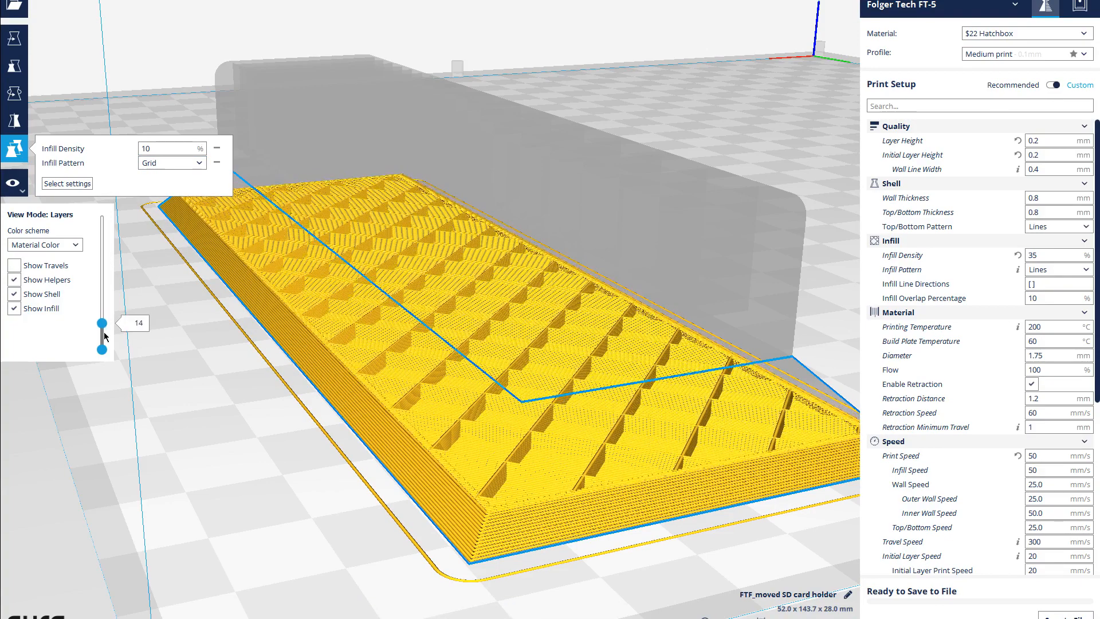
pyautogui.moveTo(101, 323); pyautogui.dragTo(101, 320)
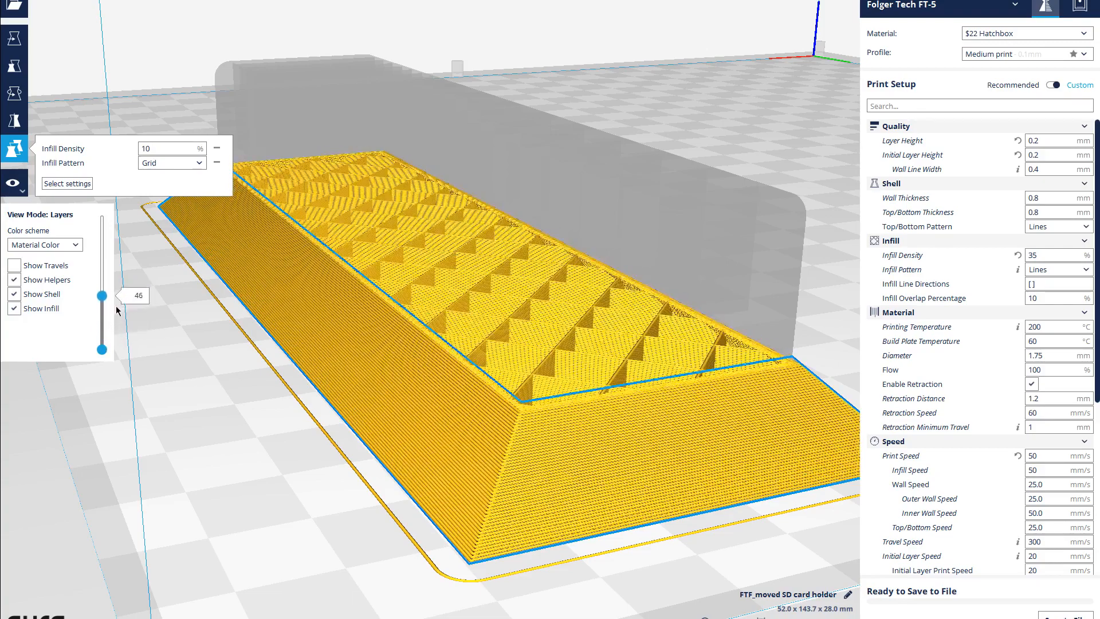
pyautogui.moveTo(102, 298); pyautogui.dragTo(102, 330)
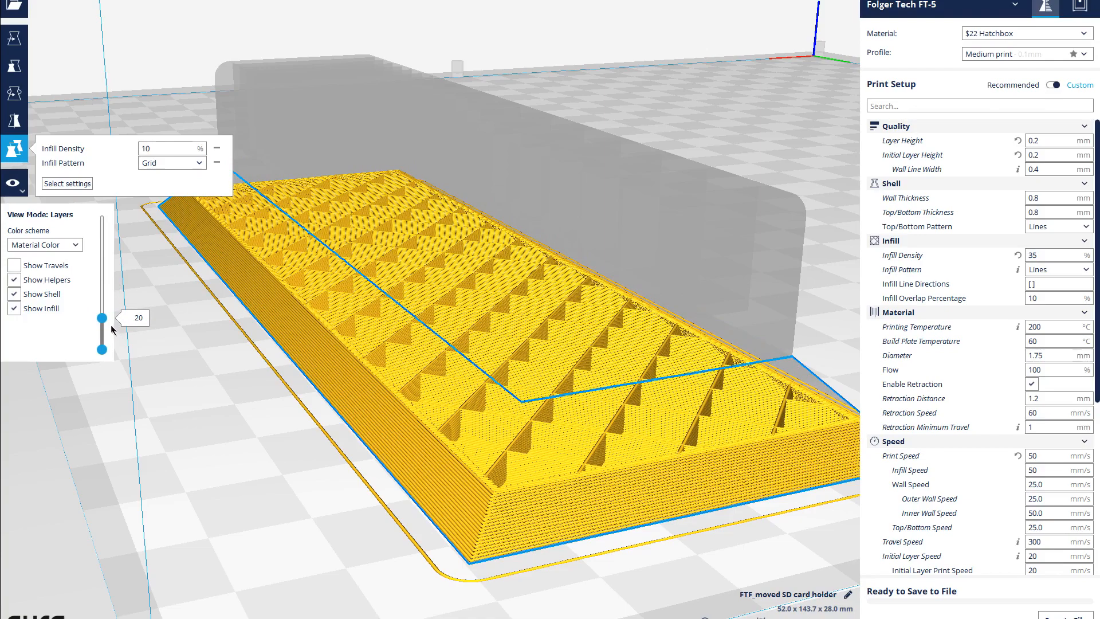
pyautogui.moveTo(102, 317); pyautogui.dragTo(102, 340)
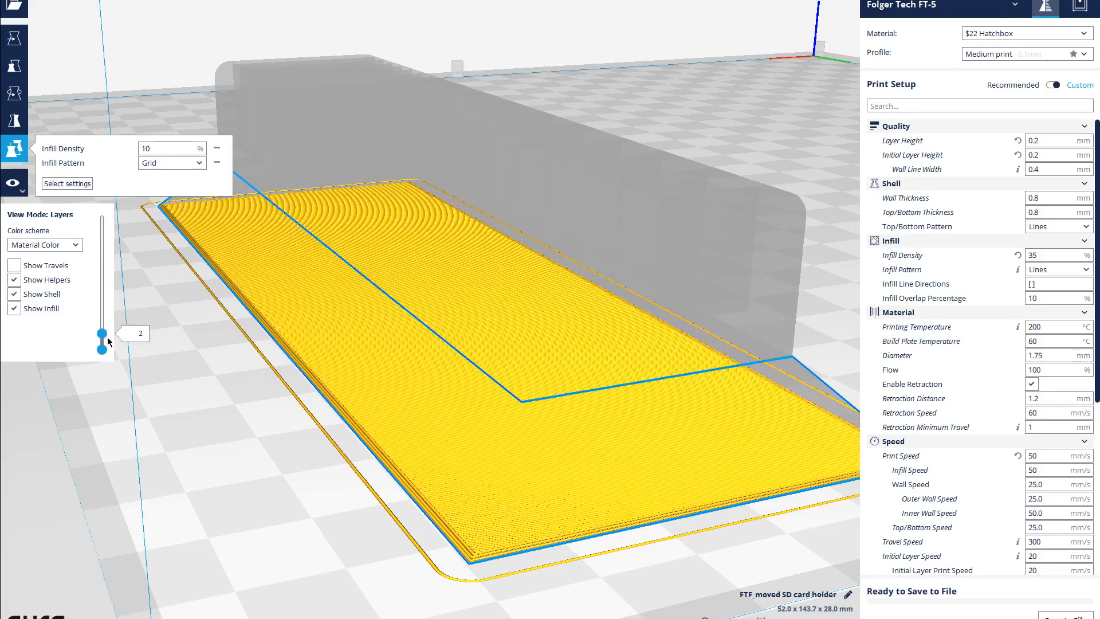
pyautogui.moveTo(102, 337); pyautogui.dragTo(102, 321)
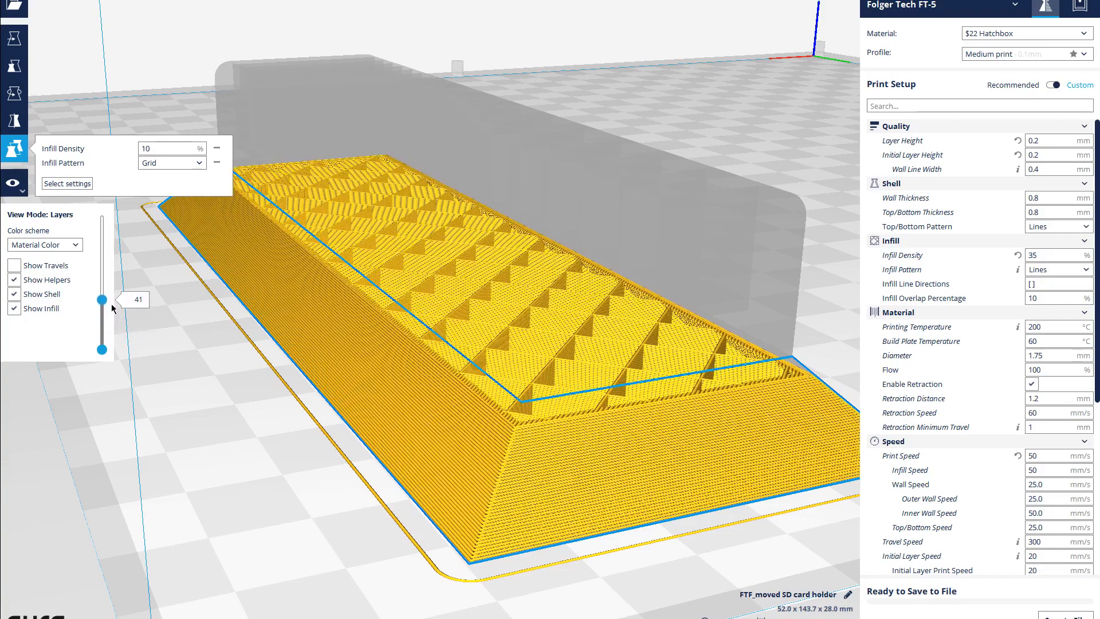
pyautogui.moveTo(102, 301); pyautogui.dragTo(102, 290)
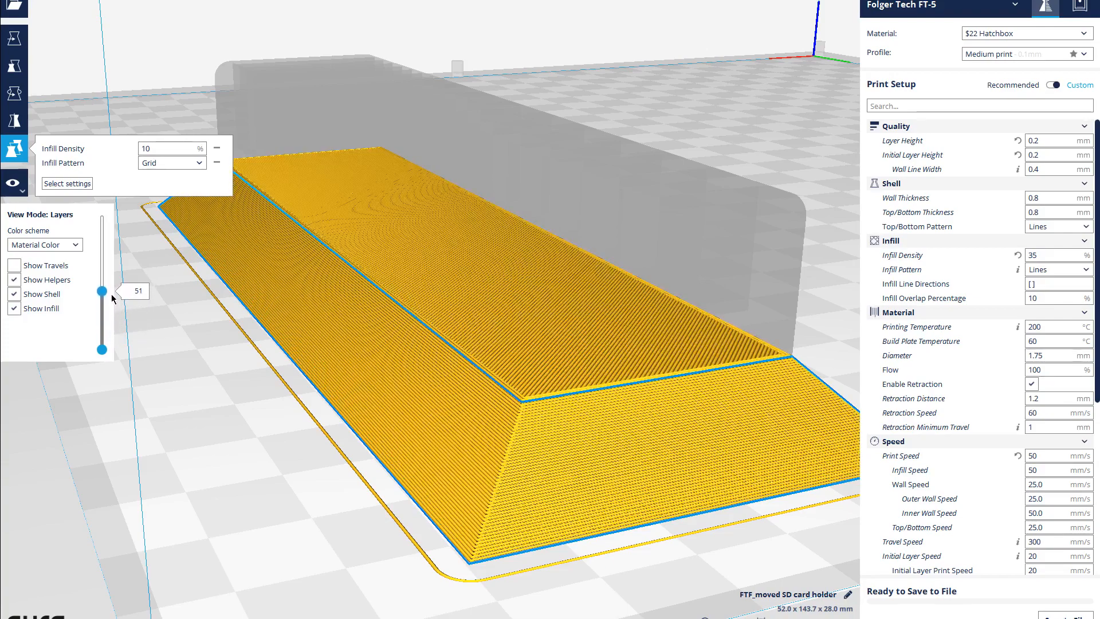
pyautogui.moveTo(102, 291); pyautogui.dragTo(102, 276)
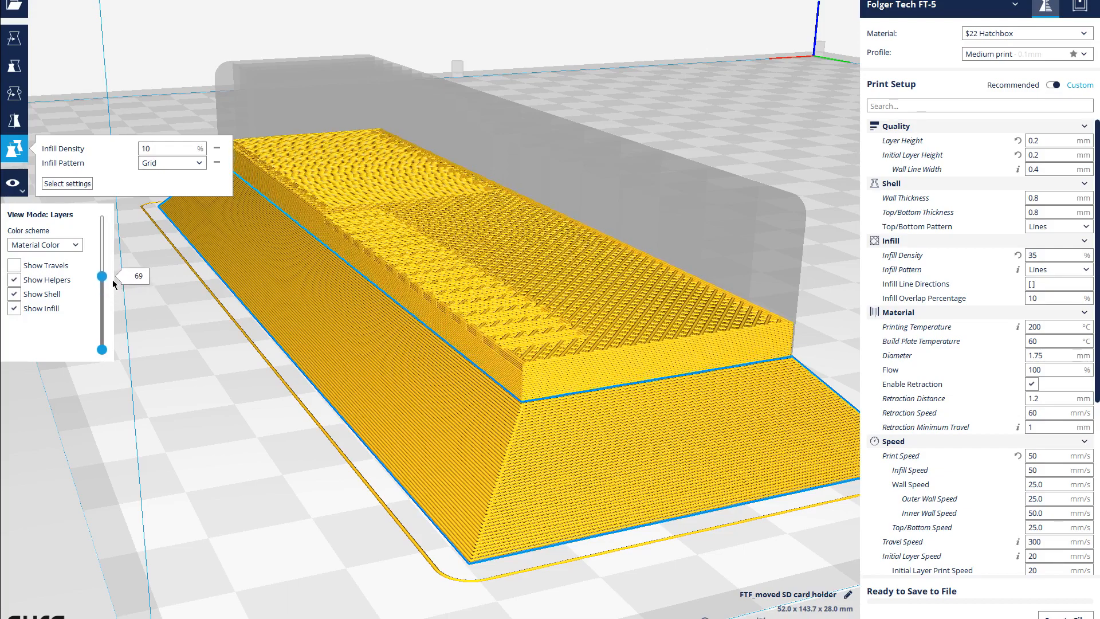
pyautogui.moveTo(102, 277); pyautogui.dragTo(102, 254)
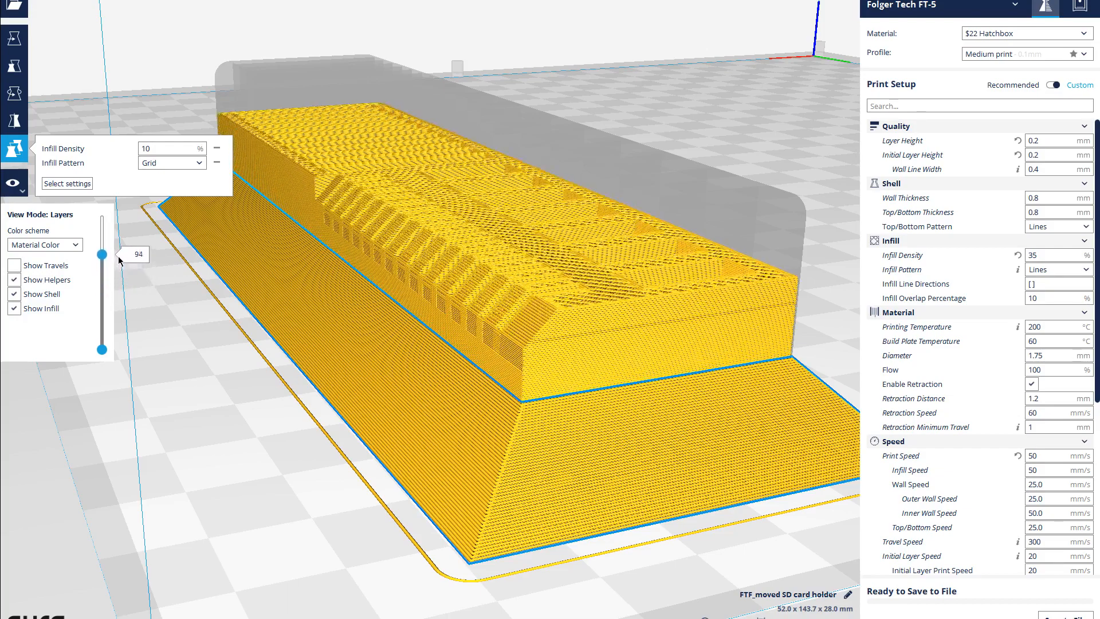
pyautogui.moveTo(103, 254); pyautogui.dragTo(103, 215)
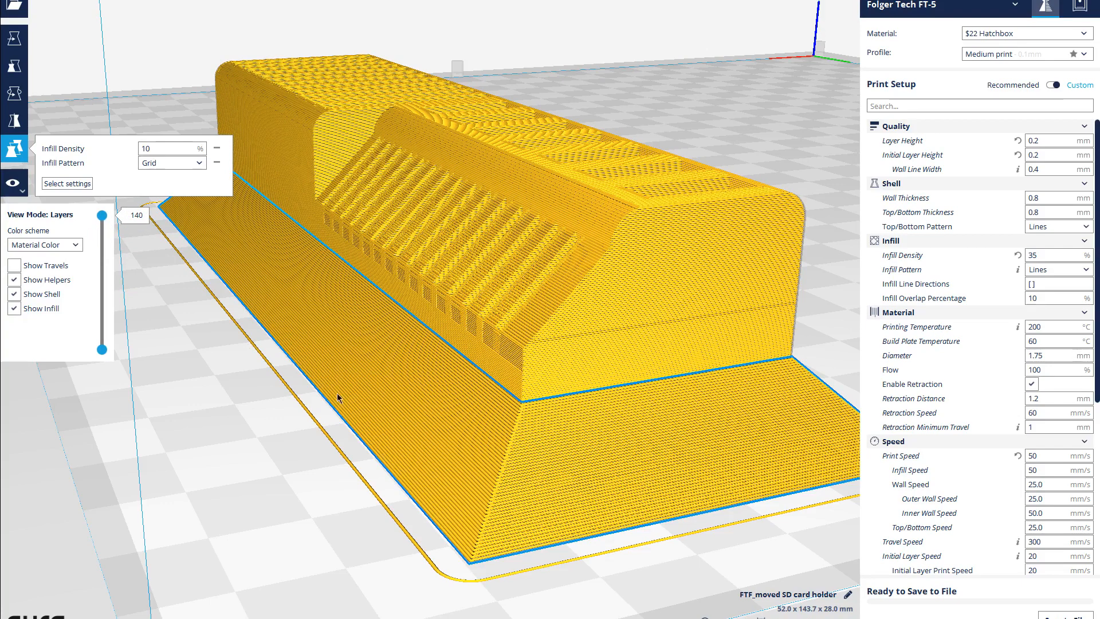
pyautogui.moveTo(1039, 592)
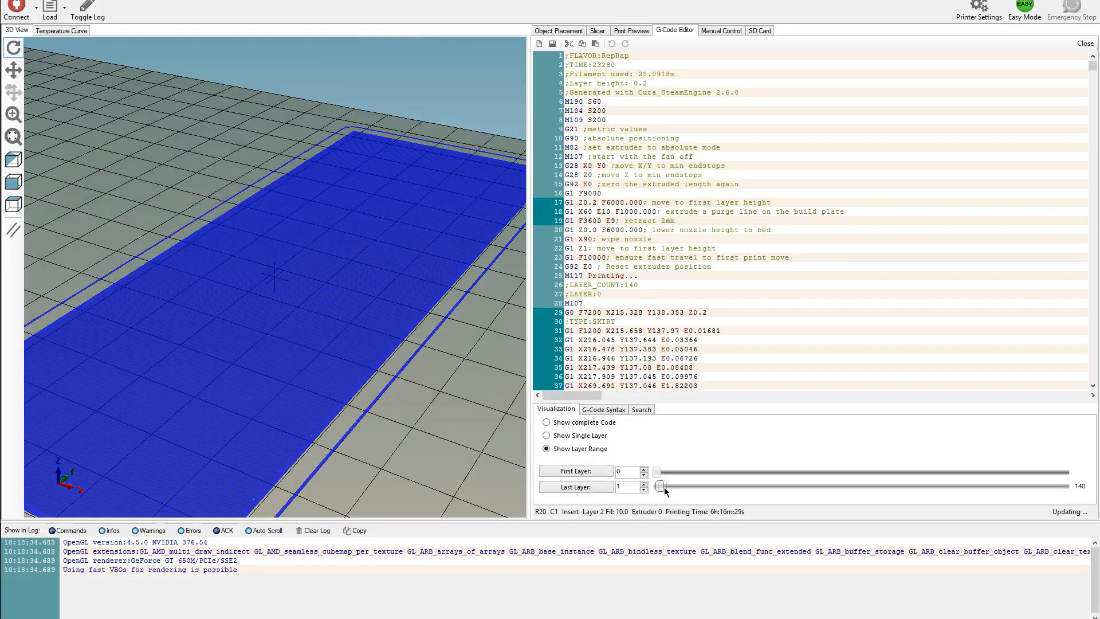
# Drag the Last Layer slider to preview the G-code up to about layer 44
pyautogui.moveTo(659, 486); pyautogui.dragTo(741, 486)
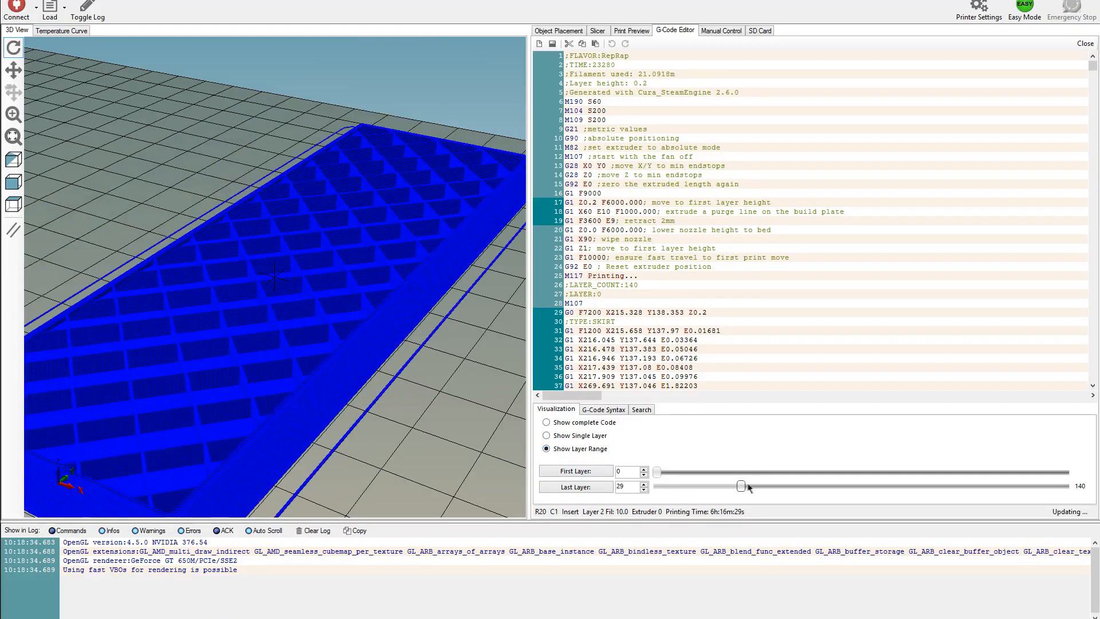
pyautogui.moveTo(741, 486); pyautogui.dragTo(779, 485)
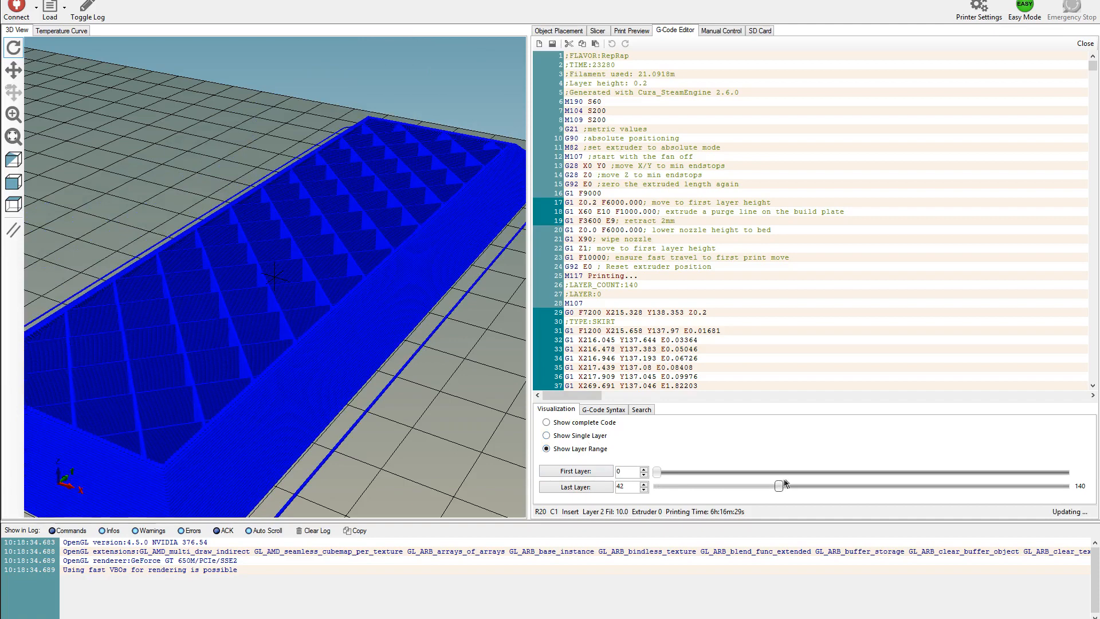
pyautogui.moveTo(779, 485); pyautogui.dragTo(804, 486)
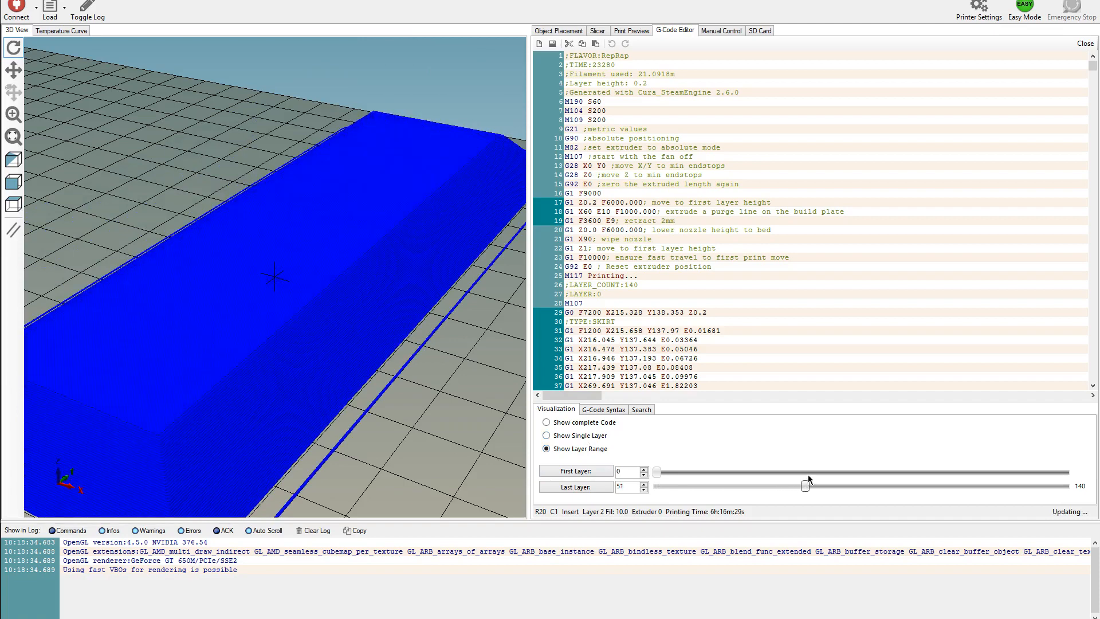
pyautogui.moveTo(804, 486); pyautogui.dragTo(798, 485)
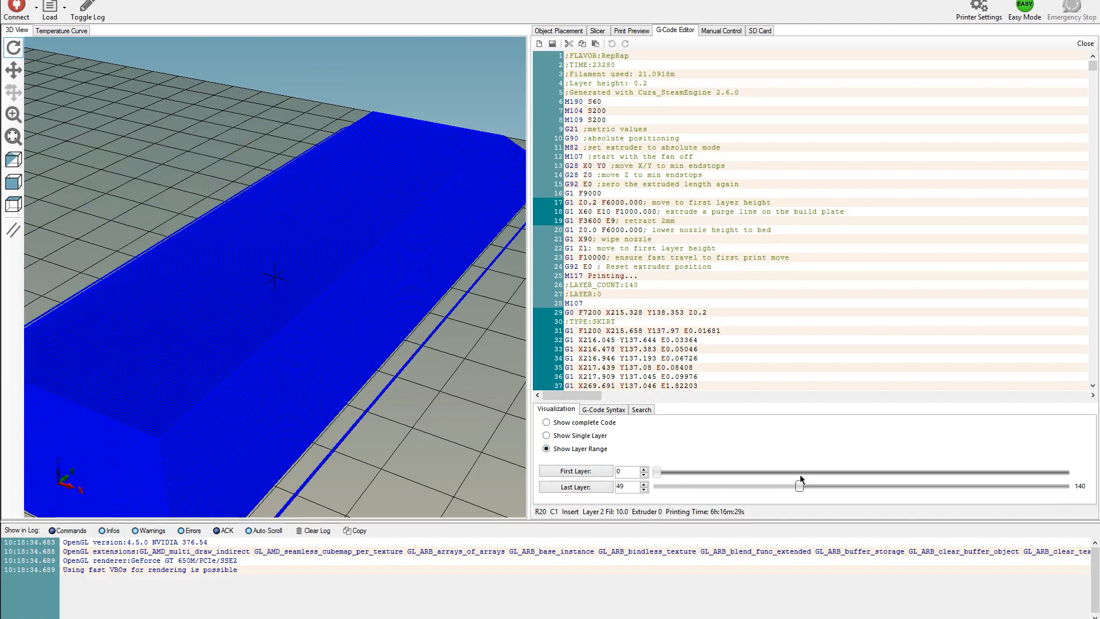
pyautogui.moveTo(798, 486); pyautogui.dragTo(788, 486)
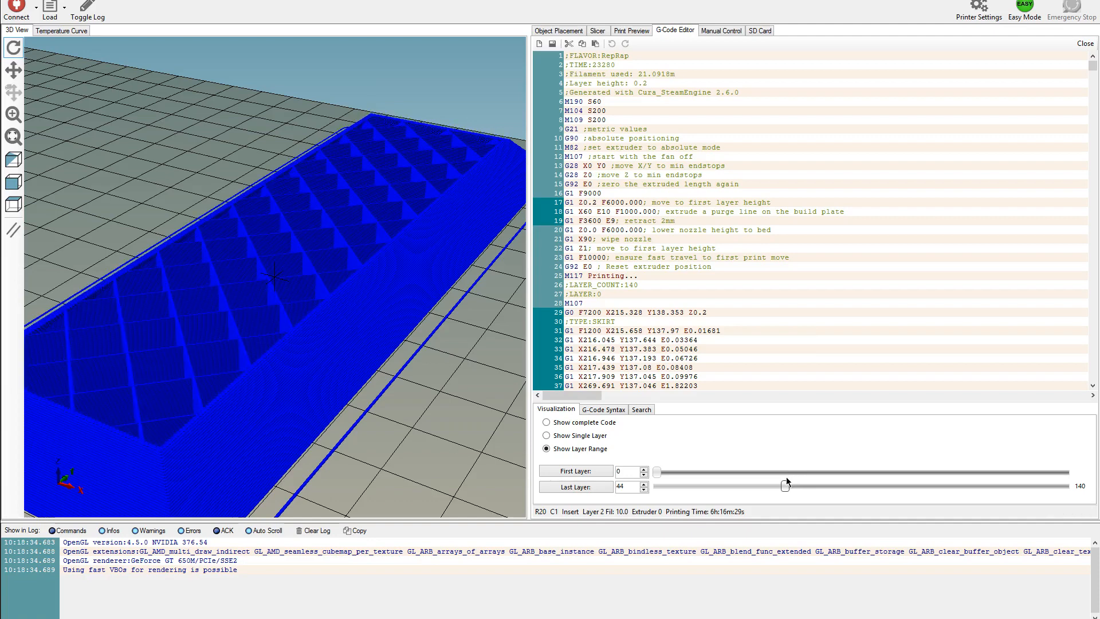
pyautogui.moveTo(784, 486); pyautogui.dragTo(791, 486)
pyautogui.write('G4 S')
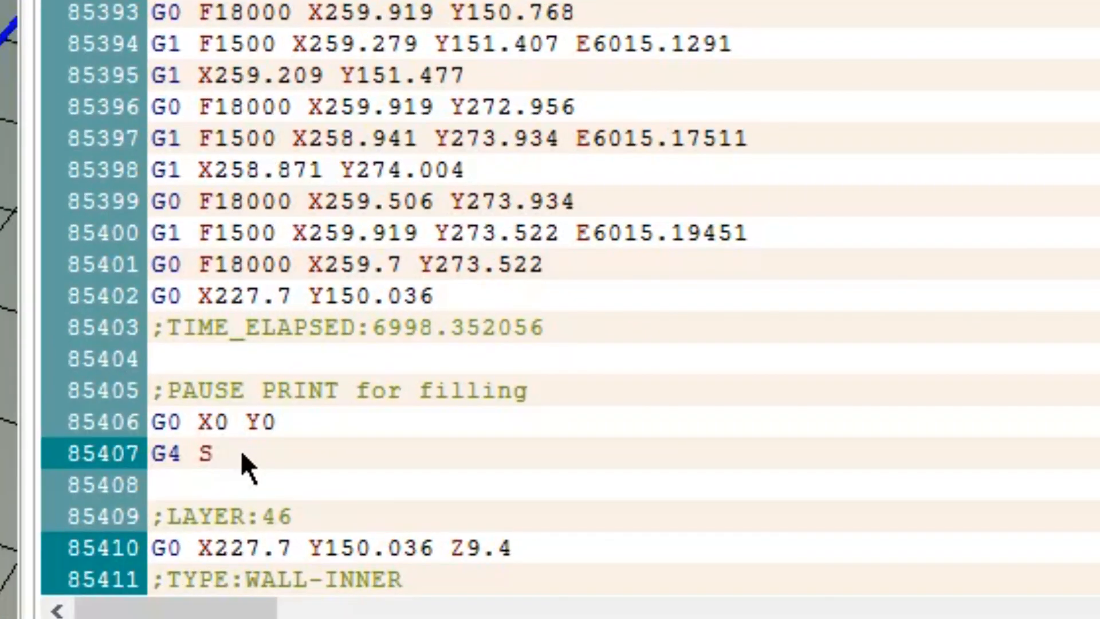
# Complete G4 S120 and insert M300 S300 P1000 beeps with a G4 S1 dwell after G0 X0 Y0
pyautogui.click(211, 451)
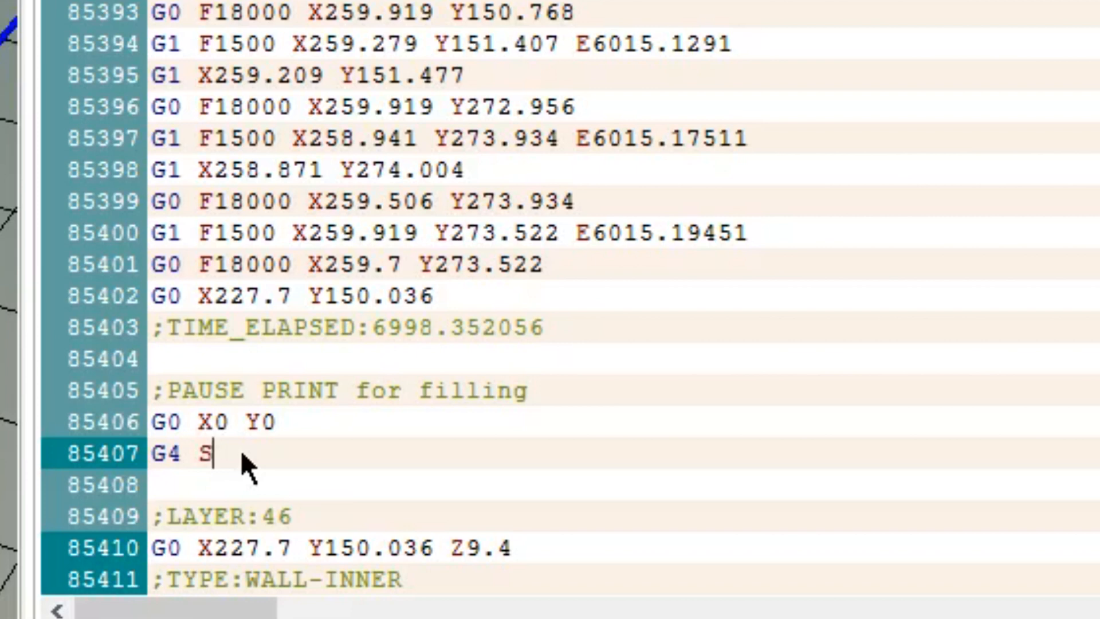
pyautogui.write('120')
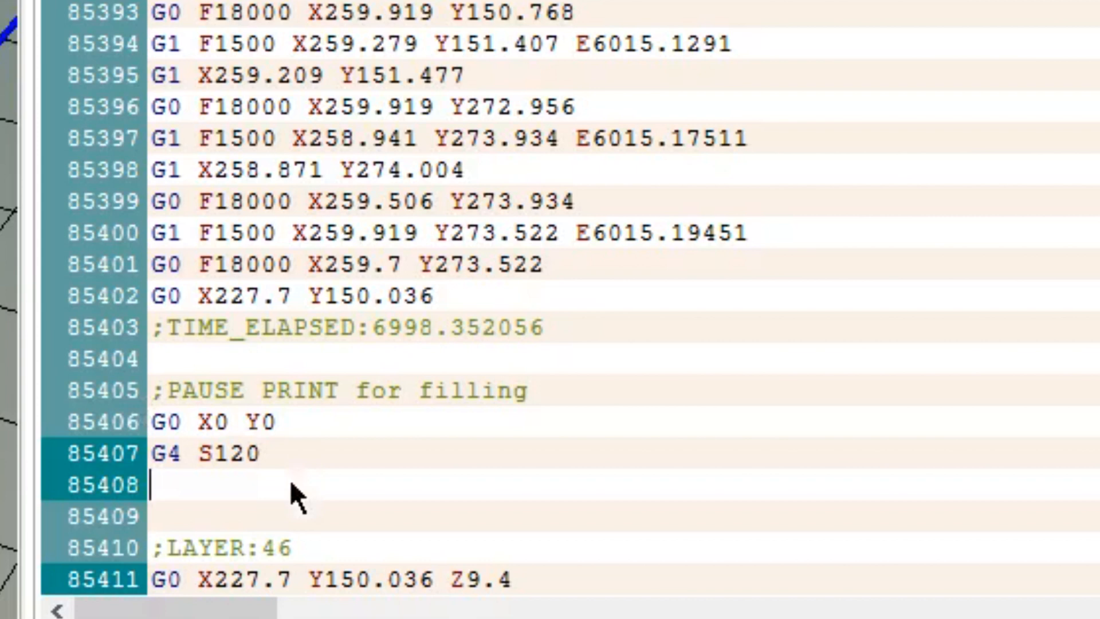
pyautogui.click(273, 420)
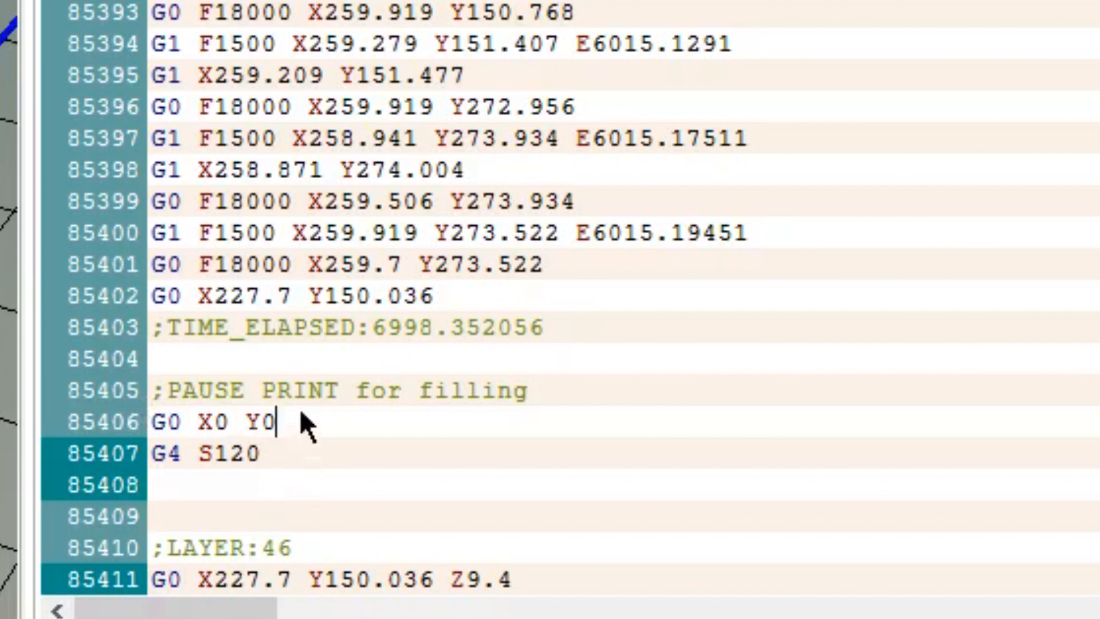
pyautogui.write('M300 S300 P1000')
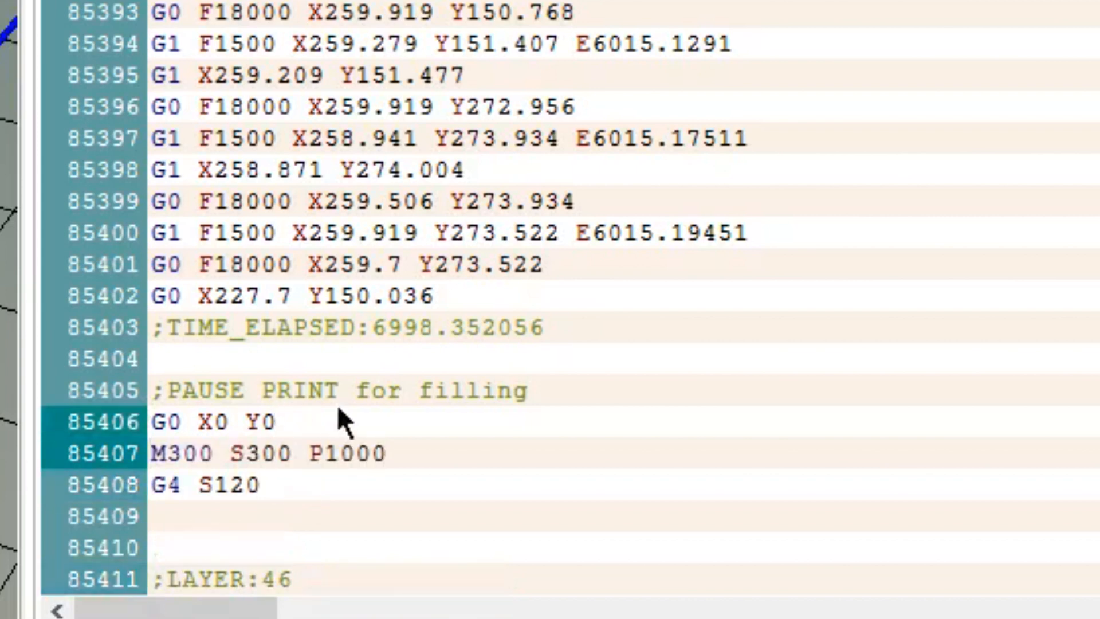
pyautogui.moveTo(396, 495)
pyautogui.write('G4 S')
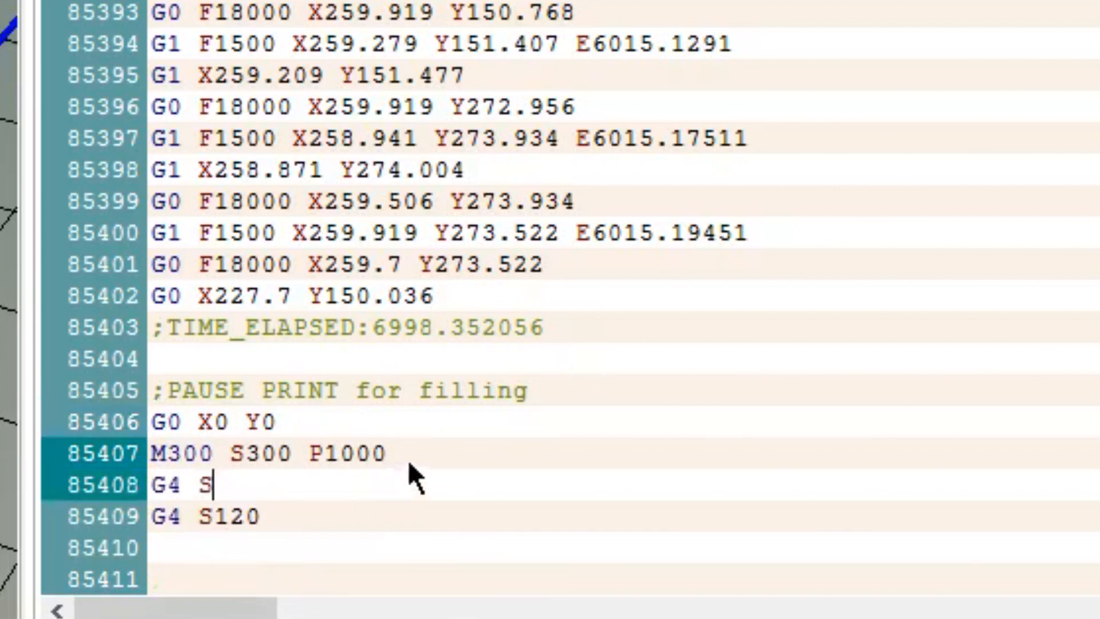
pyautogui.write('1')
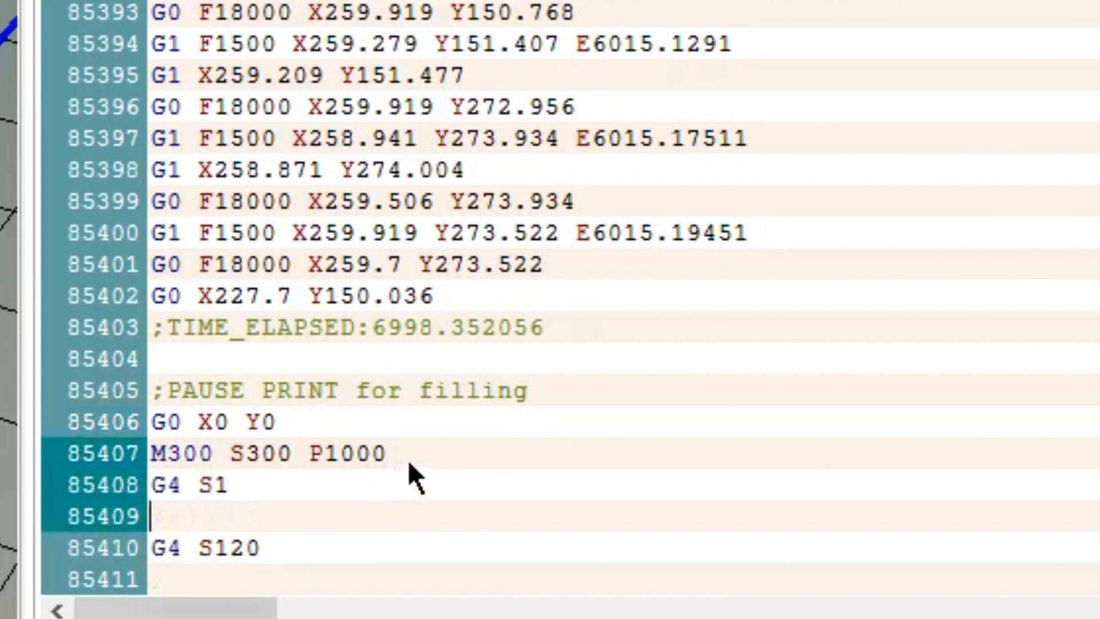
pyautogui.write('M300 S300 P1000')
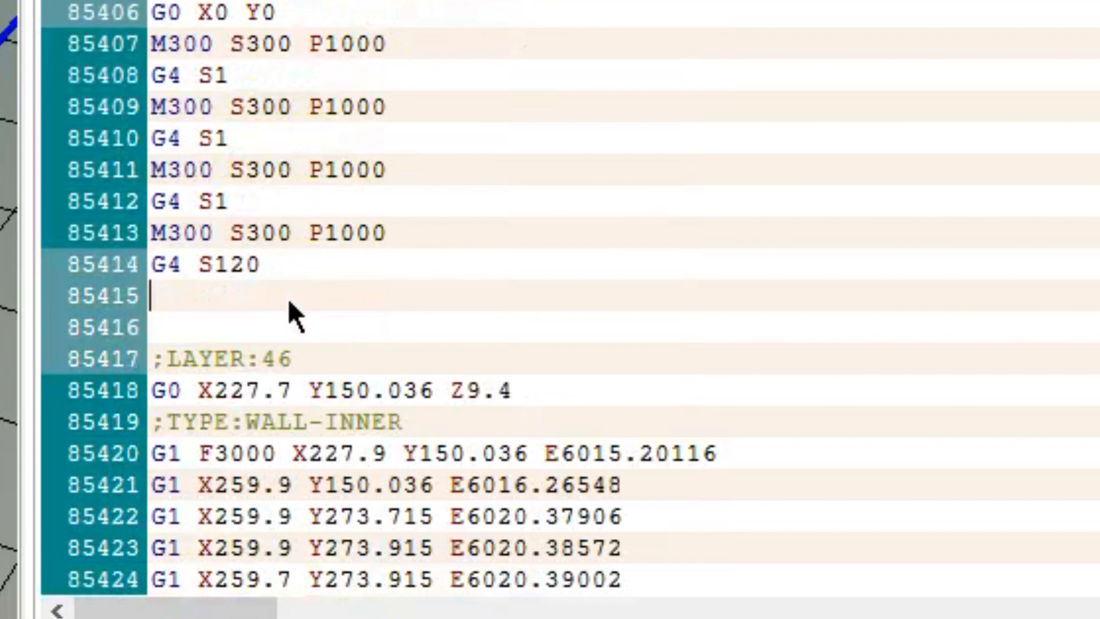
# Add a final M300 S300 P1000 after the 120-second dwell, commented 'Beep before resuming print'
pyautogui.write('M300 S300 P1000')
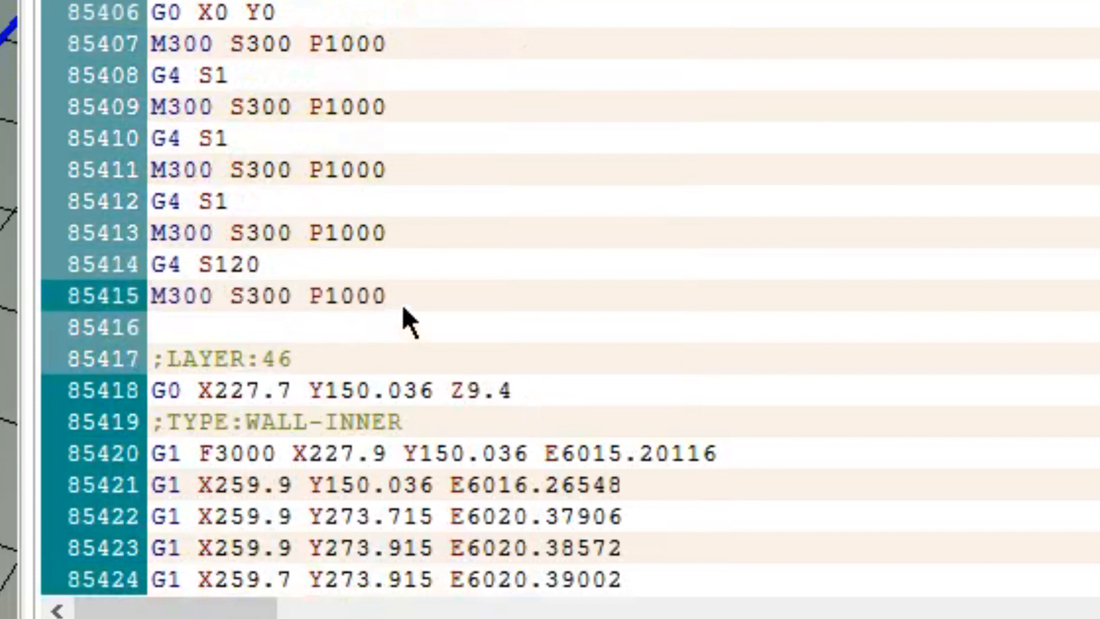
pyautogui.click(260, 265)
pyautogui.write(';')
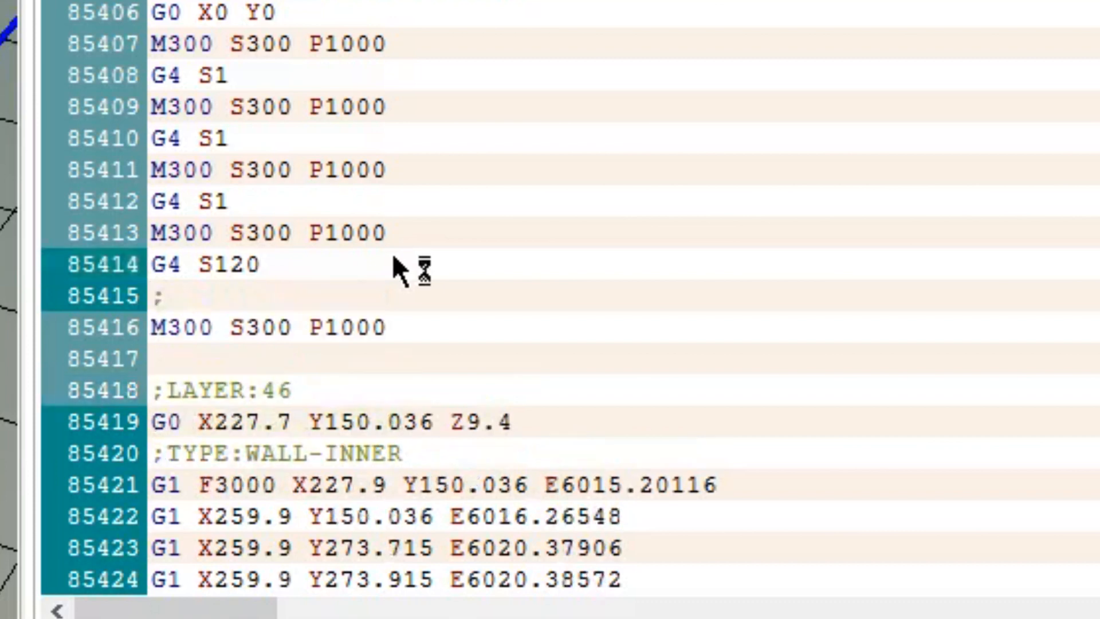
pyautogui.write('Beep before')
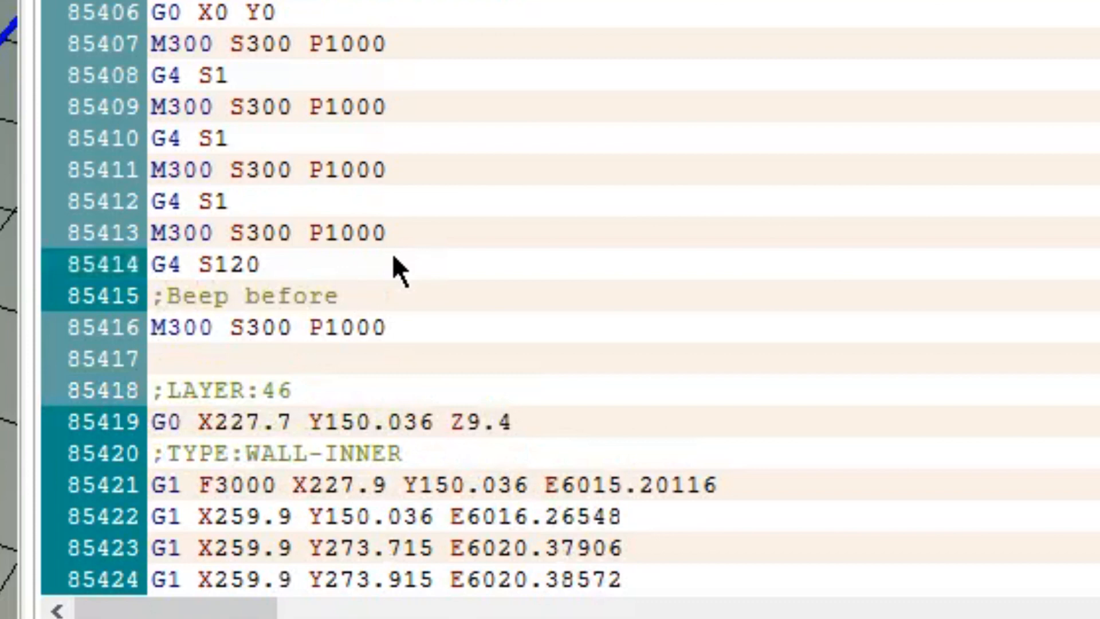
pyautogui.write('resuming')
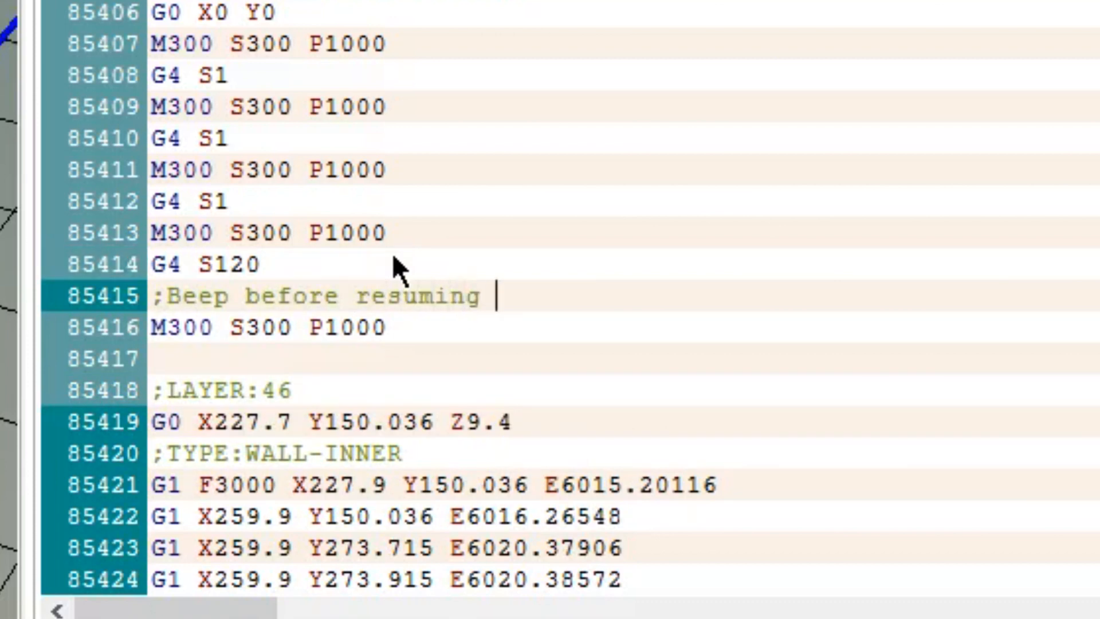
pyautogui.write('print')
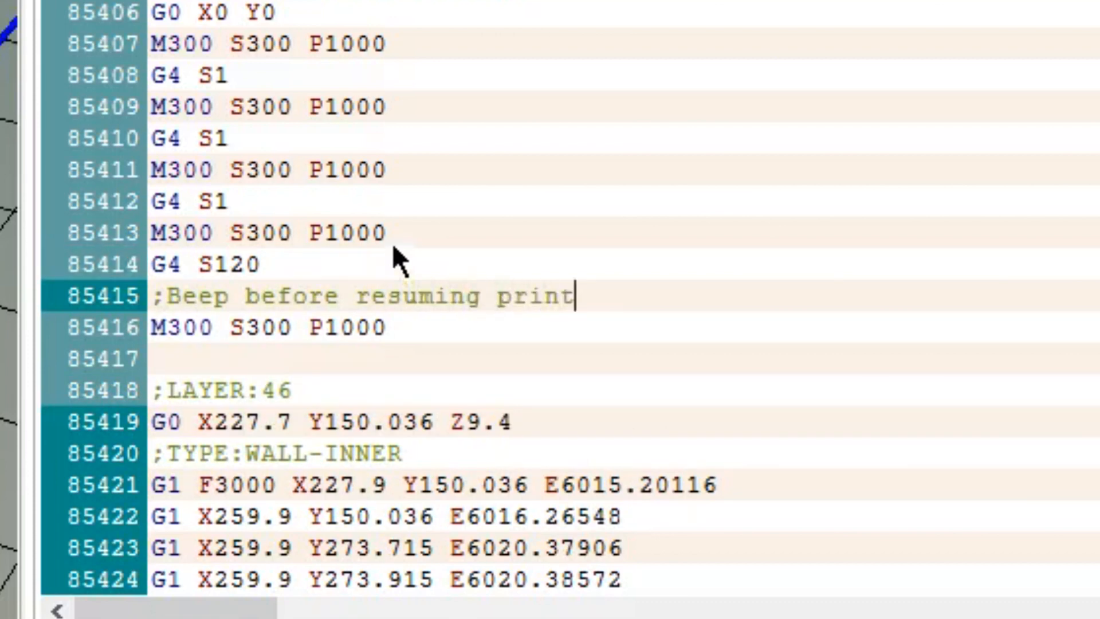